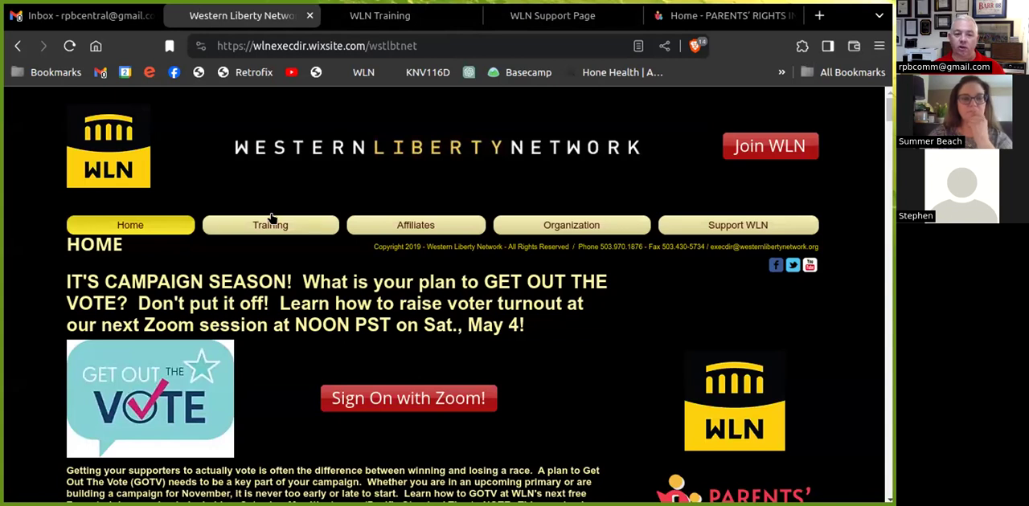
pyautogui.moveTo(291, 146)
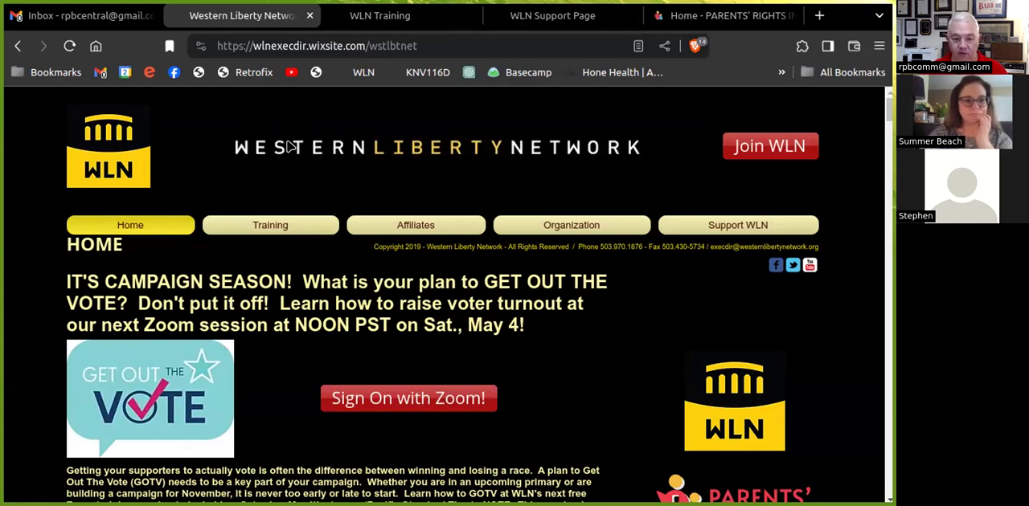
# Scroll down through the current Western Liberty Network page.
pyautogui.scroll(-3)
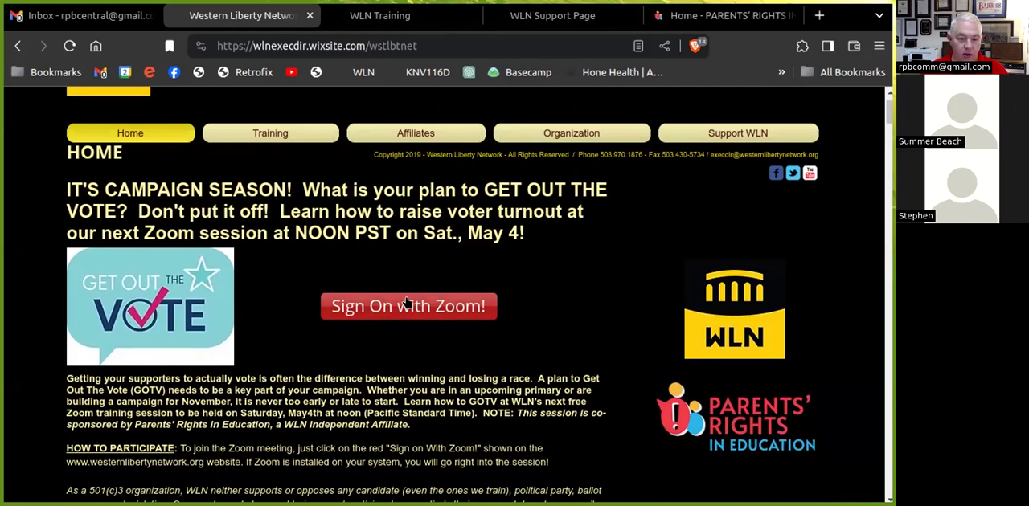
pyautogui.scroll(-3)
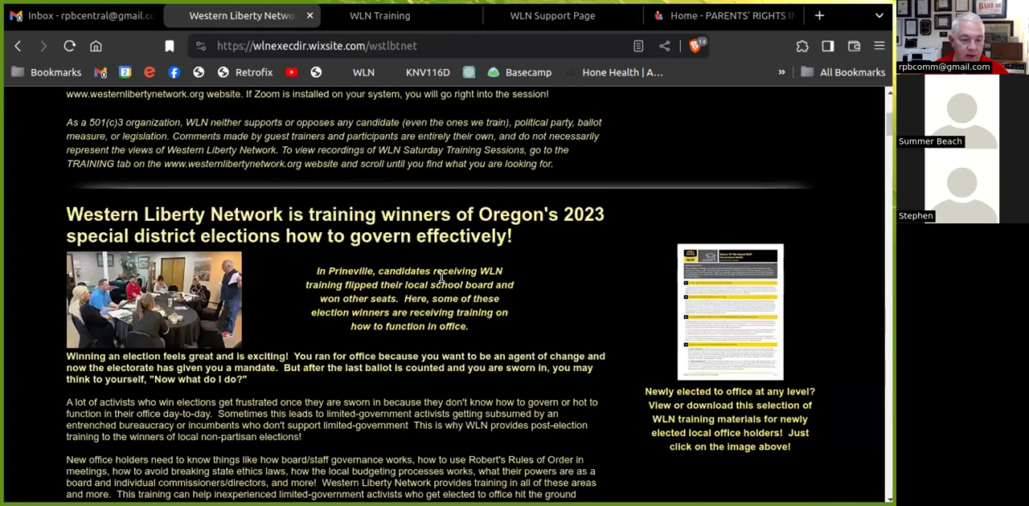
pyautogui.scroll(-3)
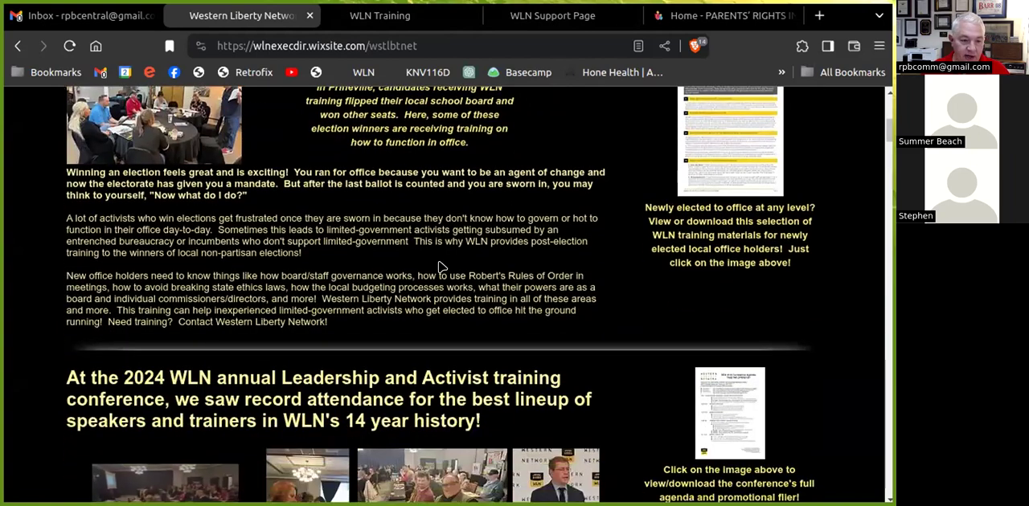
pyautogui.scroll(-3)
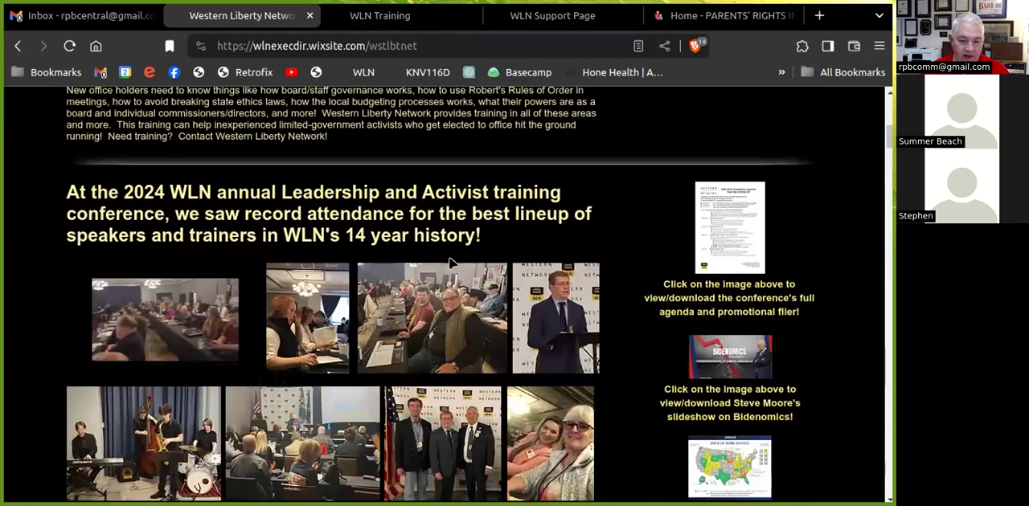
pyautogui.scroll(-3)
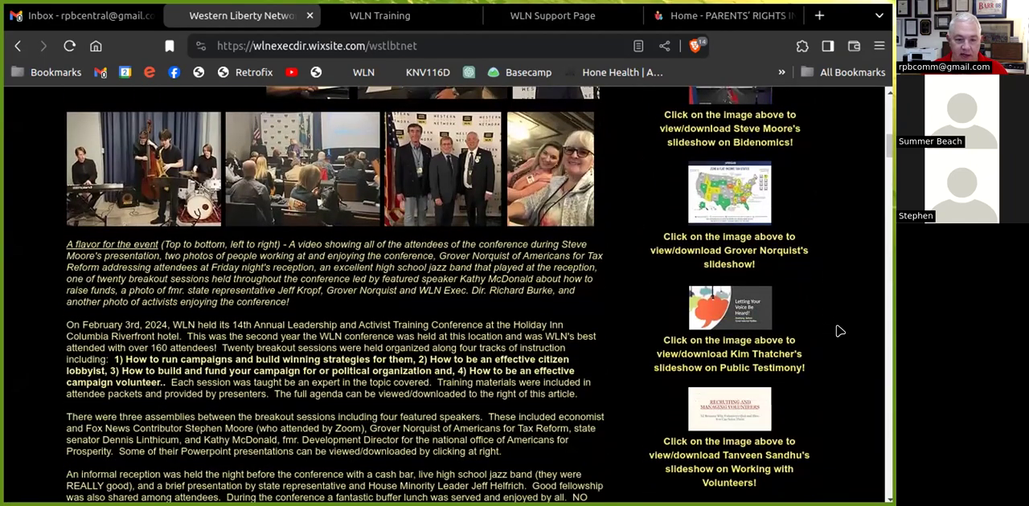
pyautogui.scroll(-3)
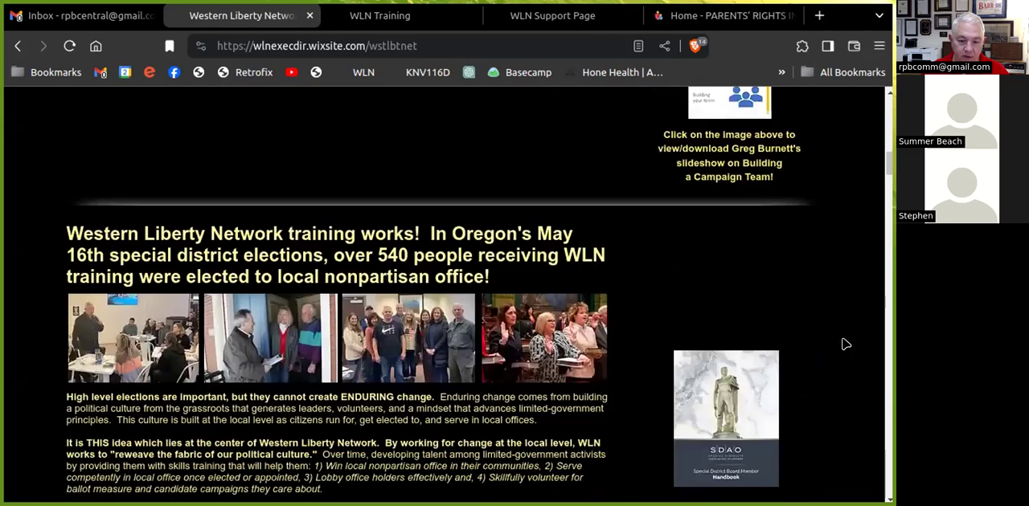
pyautogui.scroll(-3)
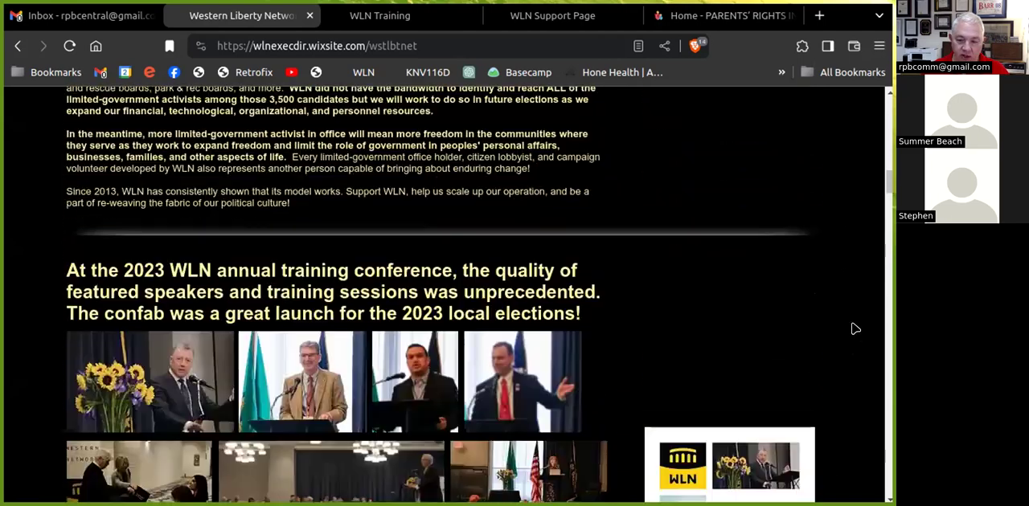
pyautogui.scroll(-3)
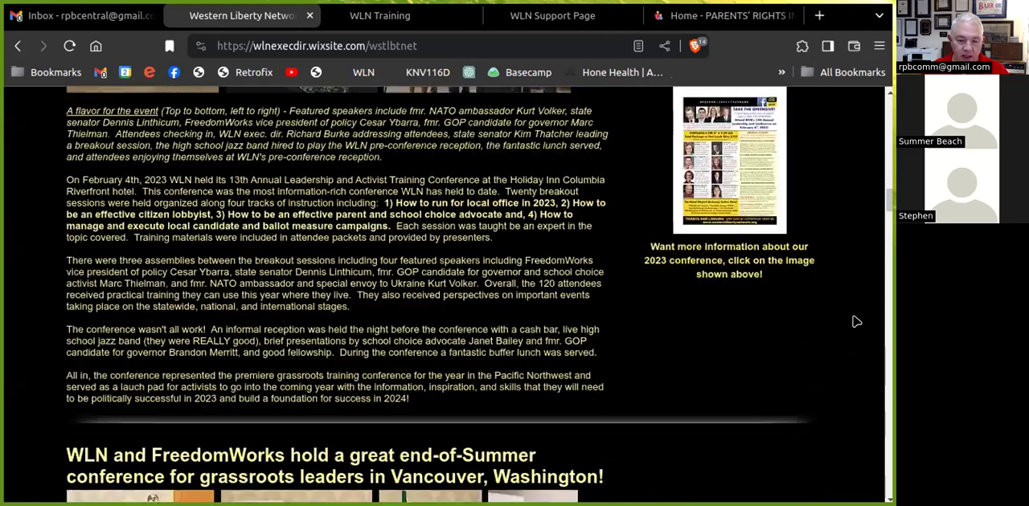
pyautogui.scroll(-3)
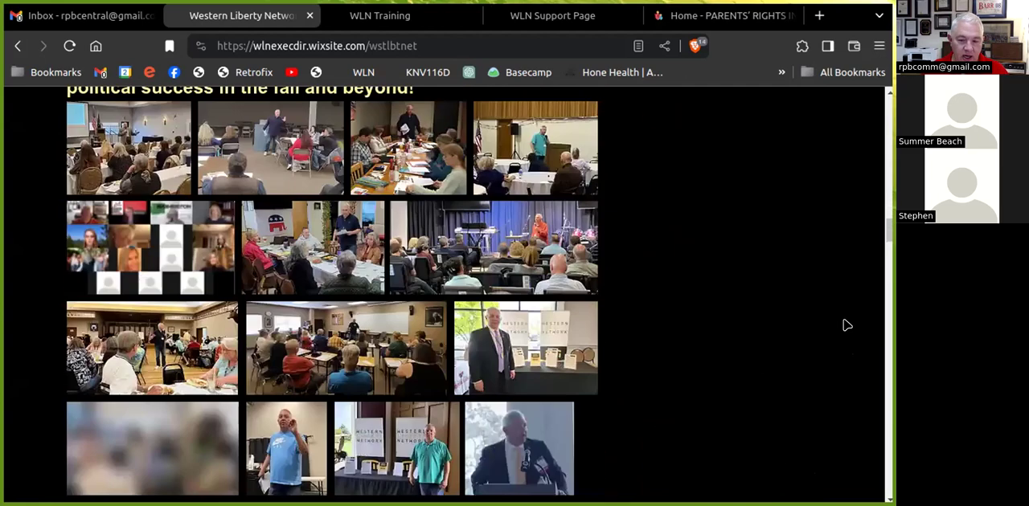
pyautogui.scroll(-3)
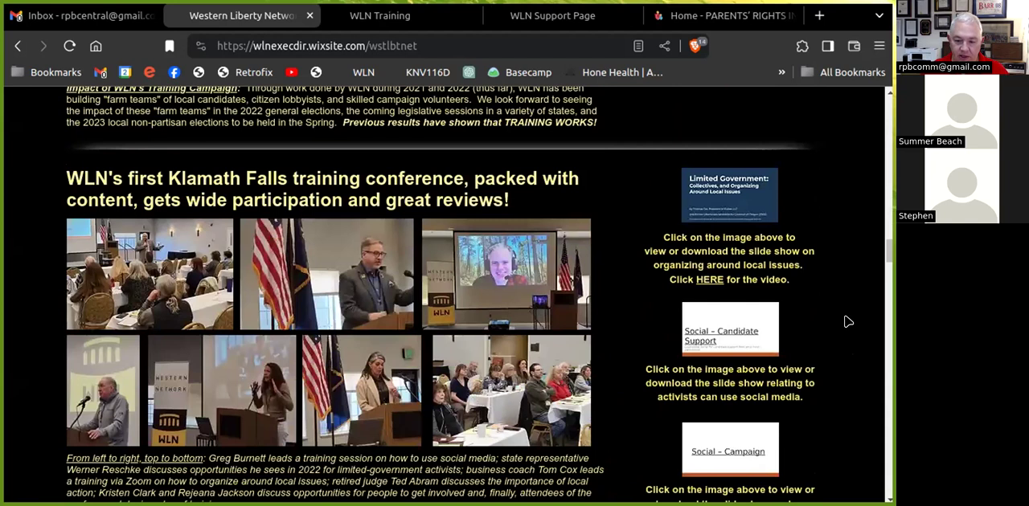
pyautogui.scroll(-3)
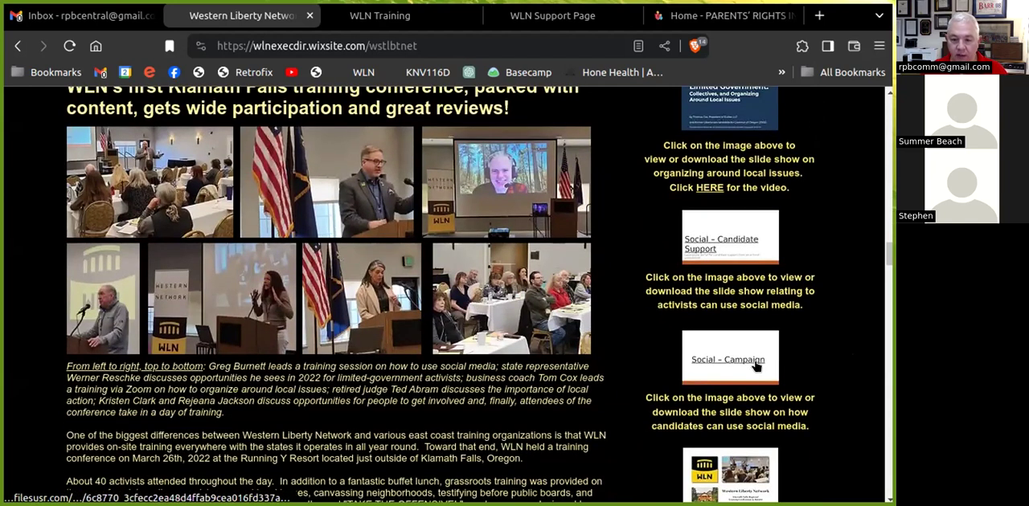
pyautogui.scroll(-3)
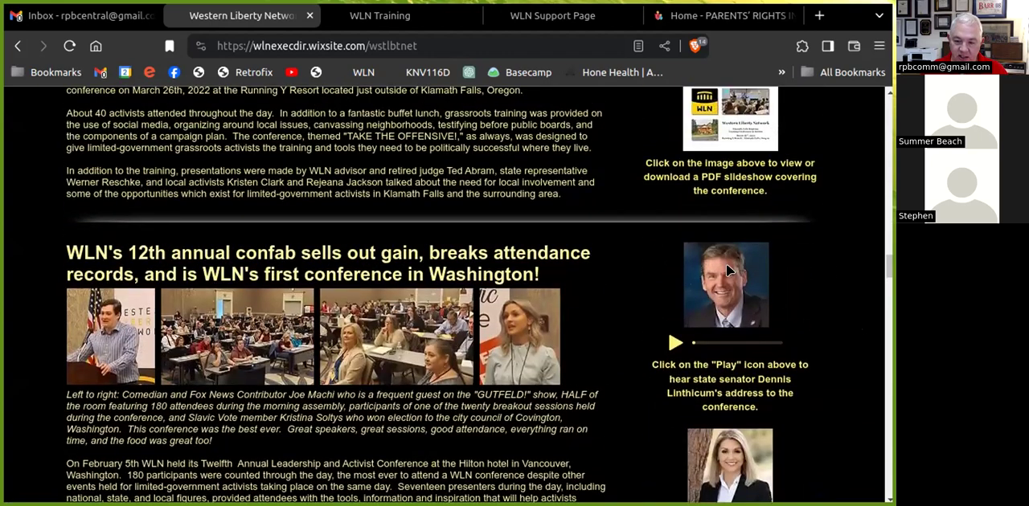
pyautogui.scroll(-3)
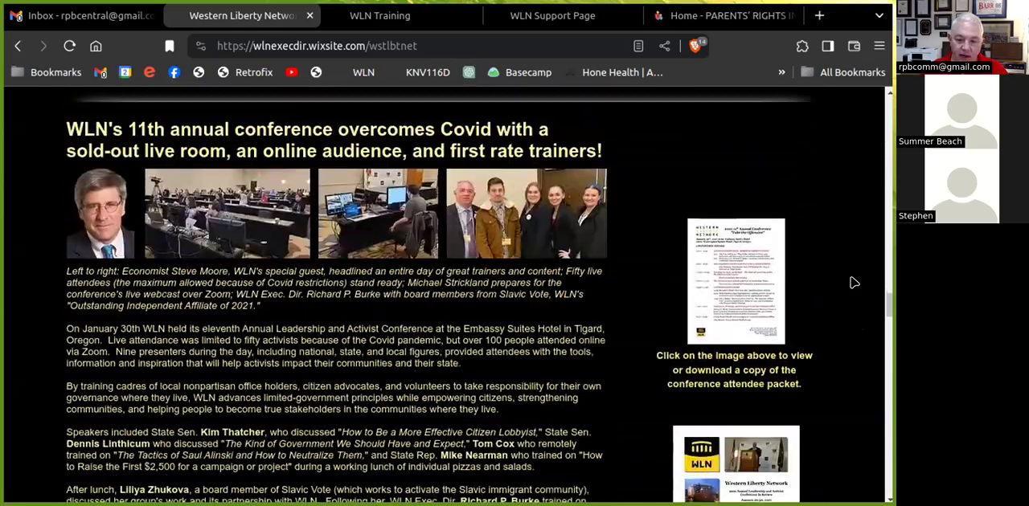
pyautogui.scroll(-3)
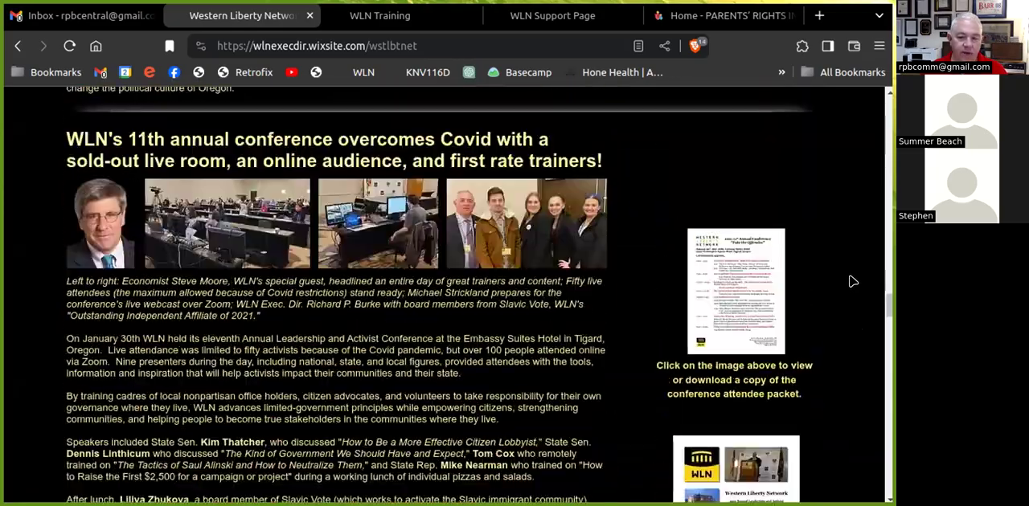
pyautogui.scroll(-3)
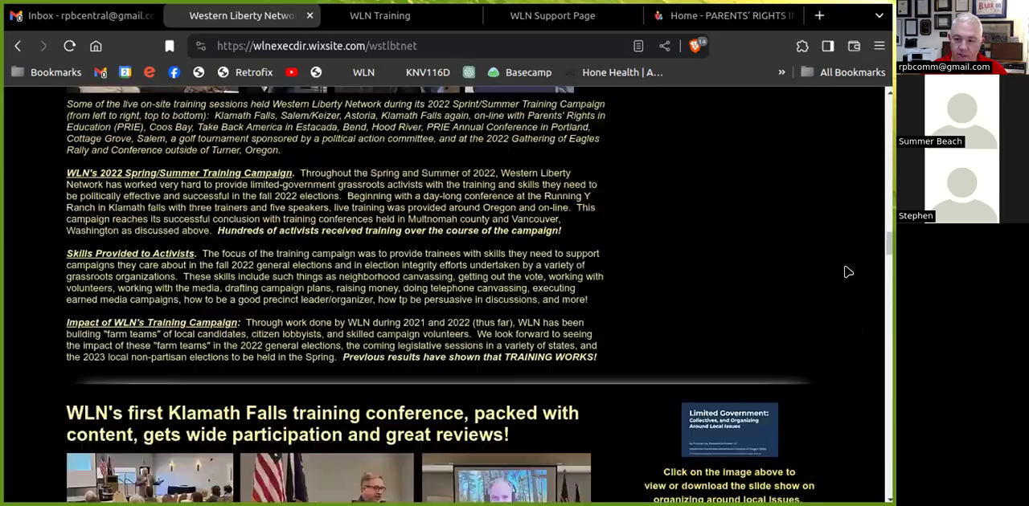
pyautogui.scroll(-3)
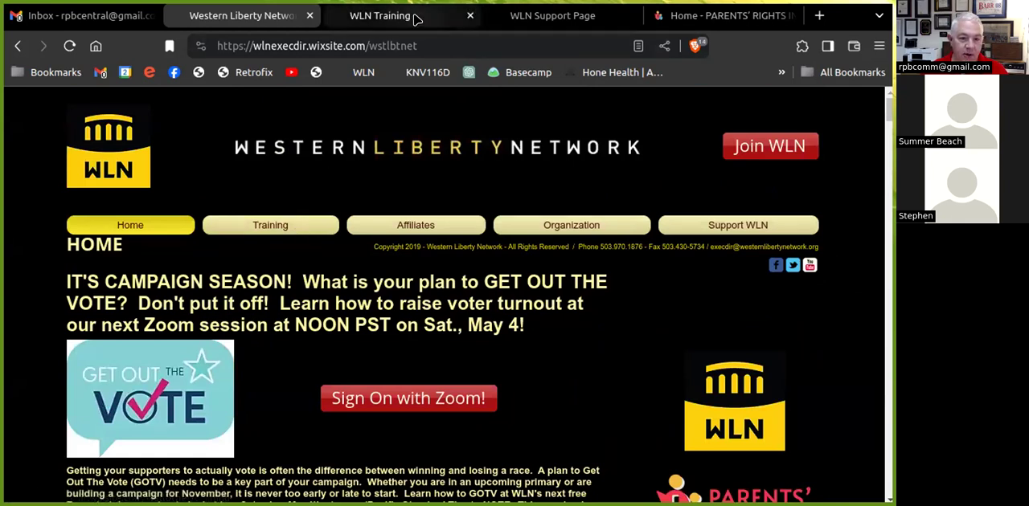
# Open the WLN Training page and scroll to 'How to Get Out The Vote With Your Individualized GOTV Campaign'.
pyautogui.click(270, 225)
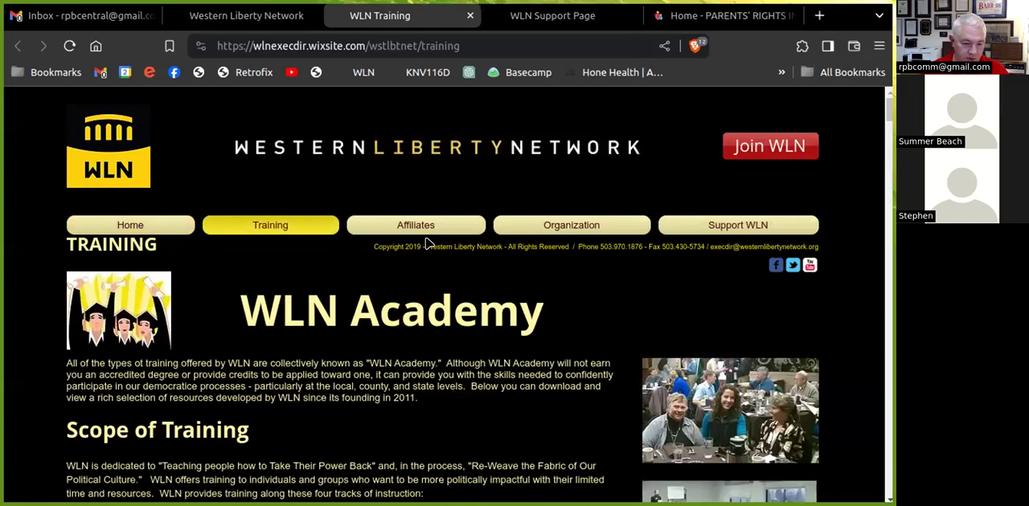
pyautogui.scroll(-3)
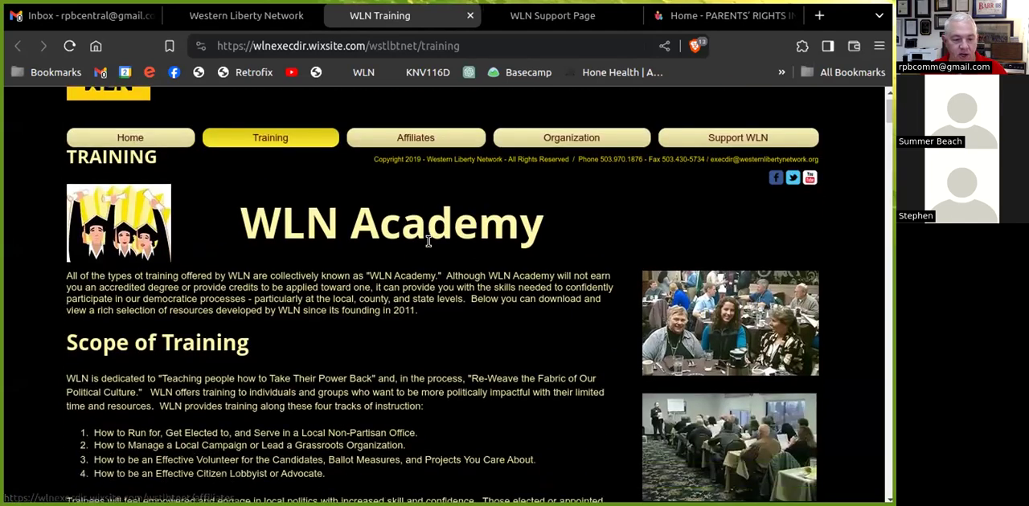
pyautogui.scroll(-3)
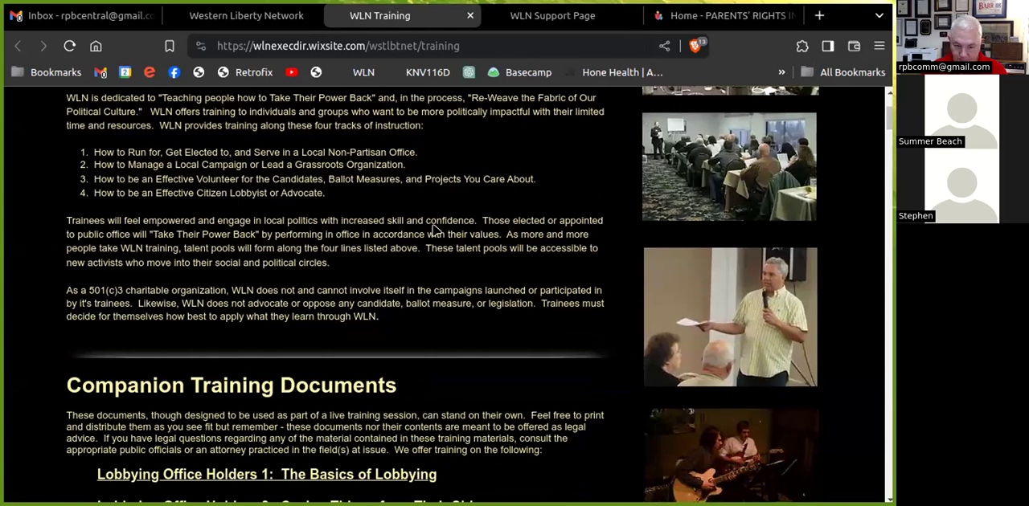
pyautogui.scroll(-3)
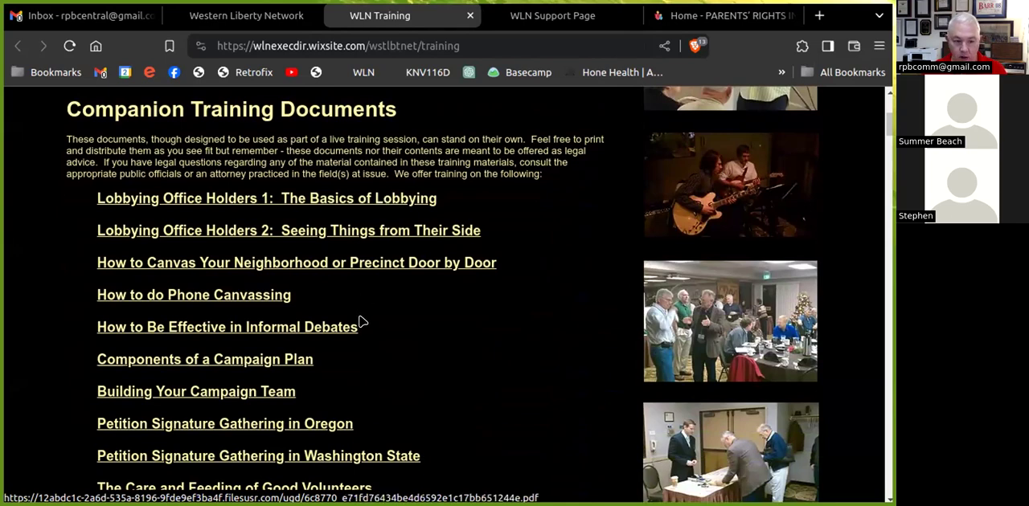
pyautogui.scroll(-3)
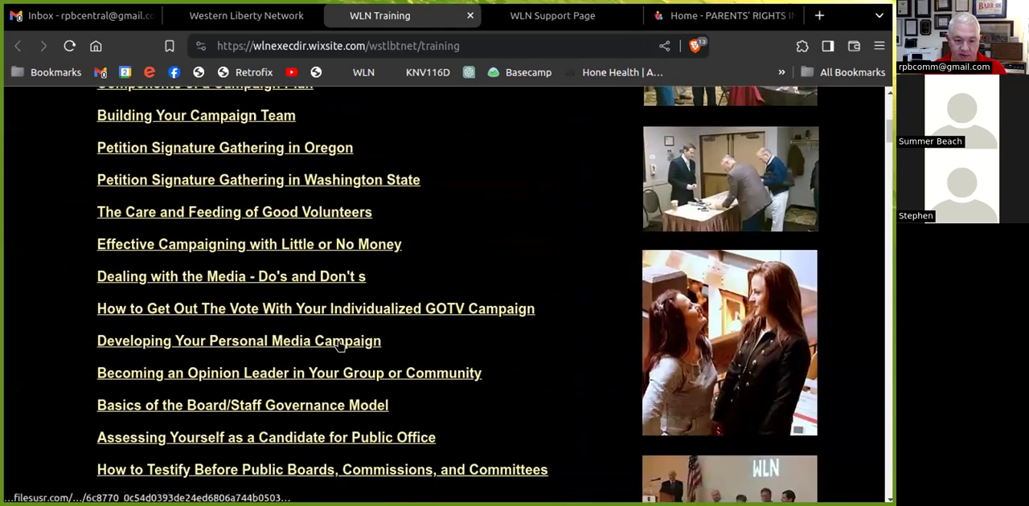
pyautogui.scroll(-3)
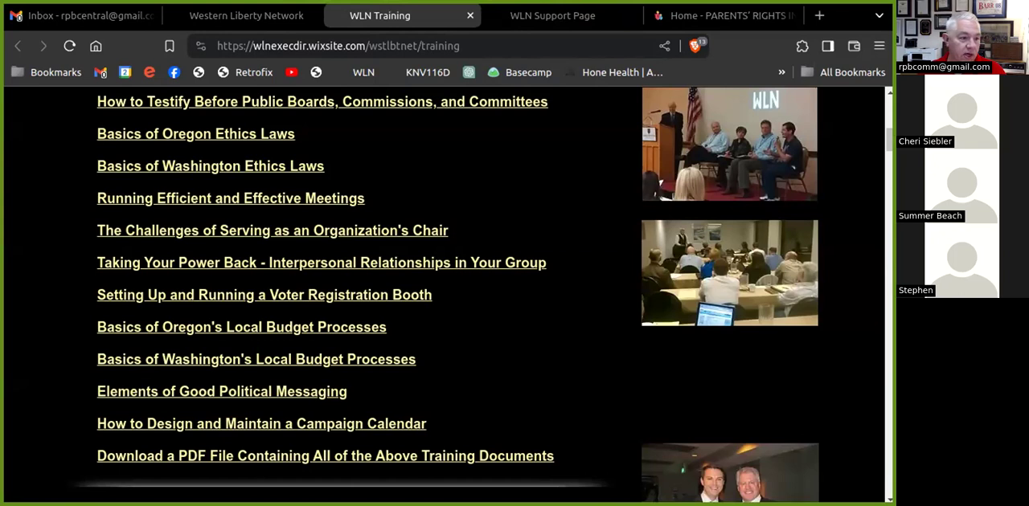
pyautogui.moveTo(344, 267)
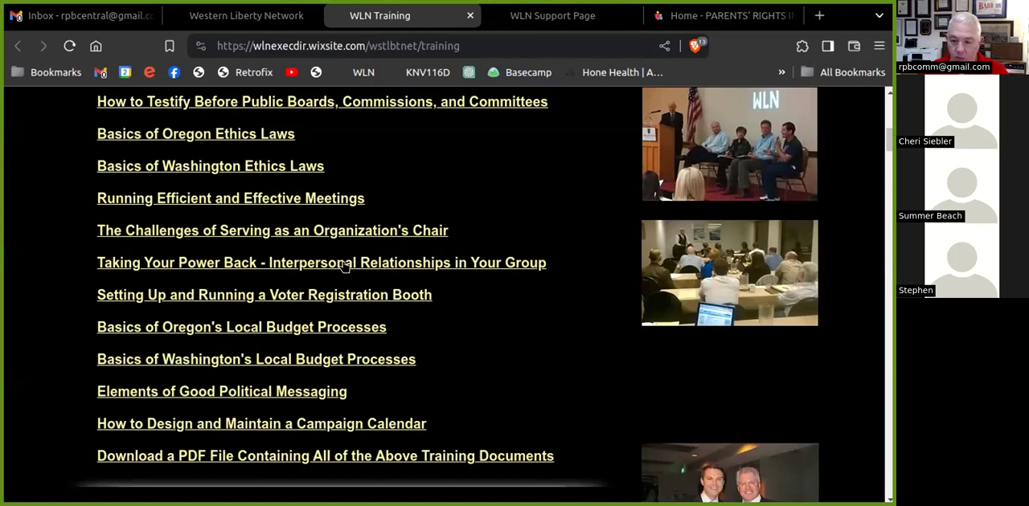
pyautogui.moveTo(337, 276)
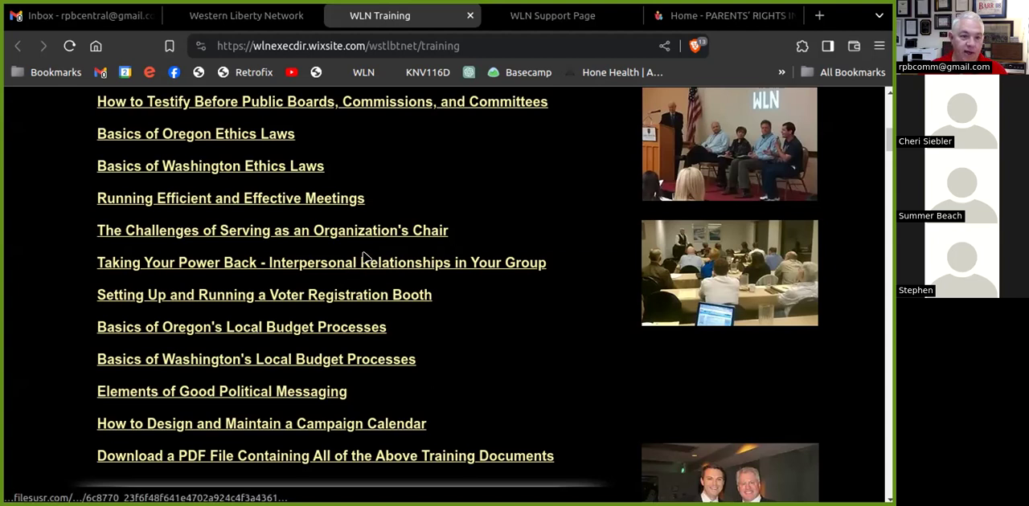
pyautogui.moveTo(386, 284)
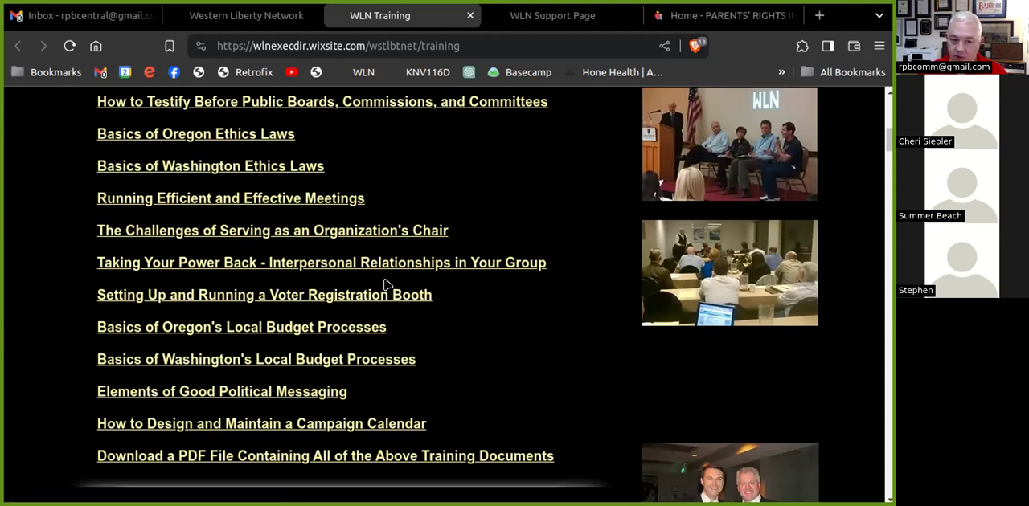
pyautogui.moveTo(356, 290)
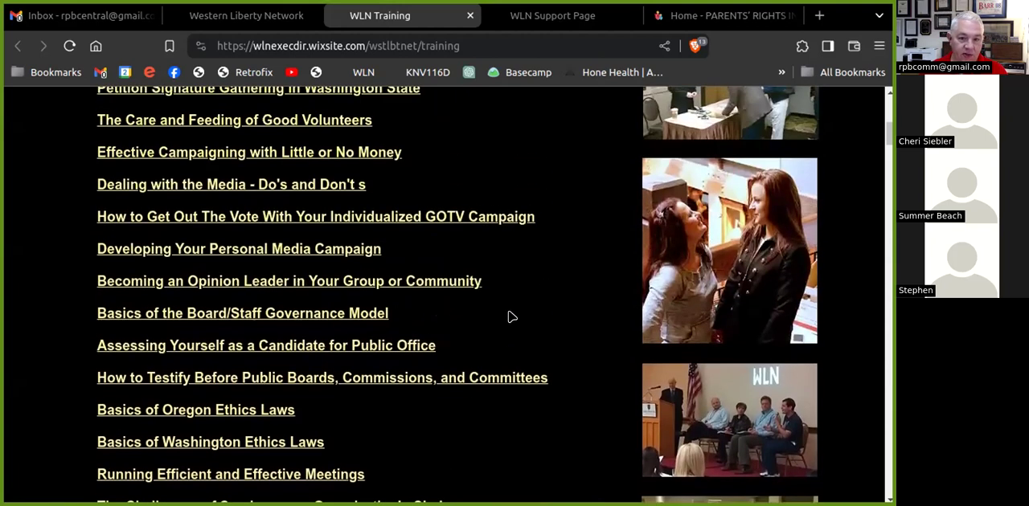
pyautogui.scroll(-3)
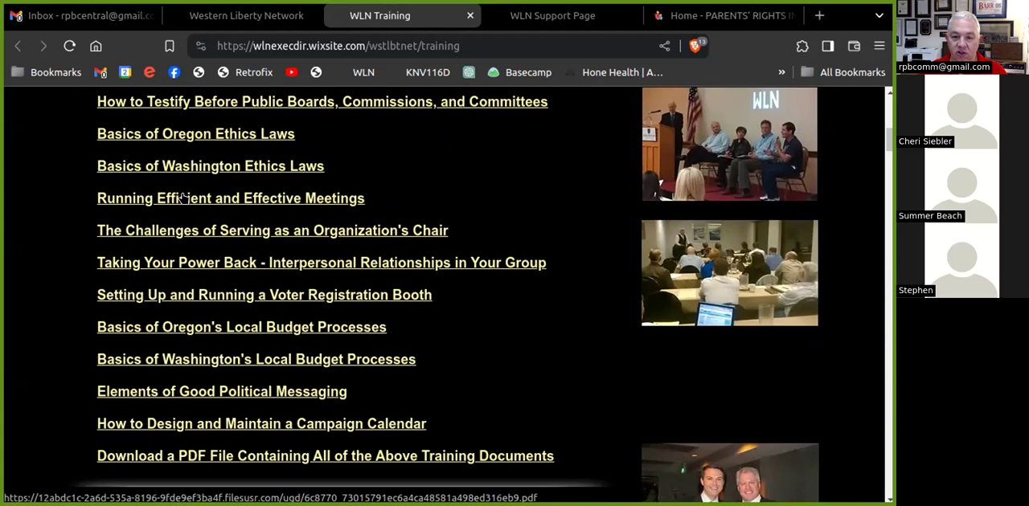
pyautogui.click(230, 198)
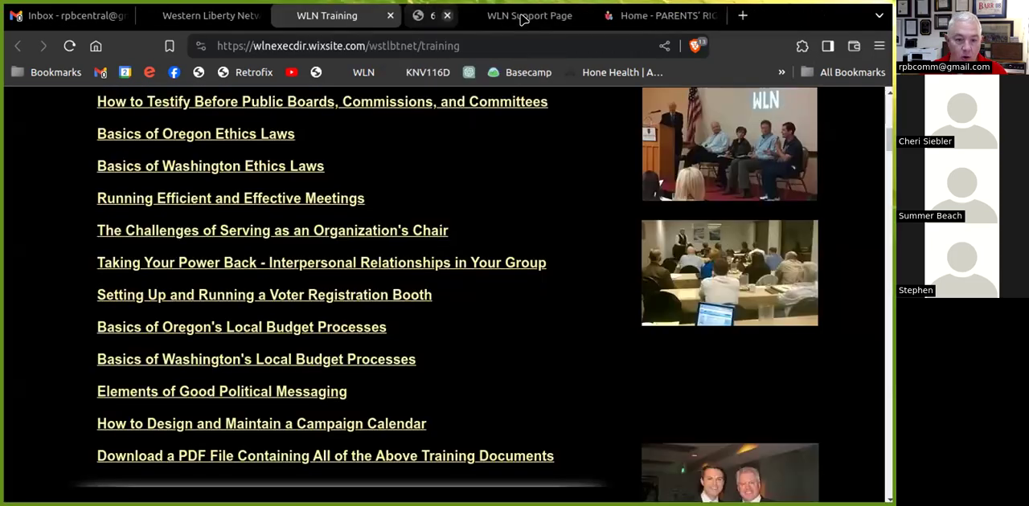
pyautogui.scroll(-3)
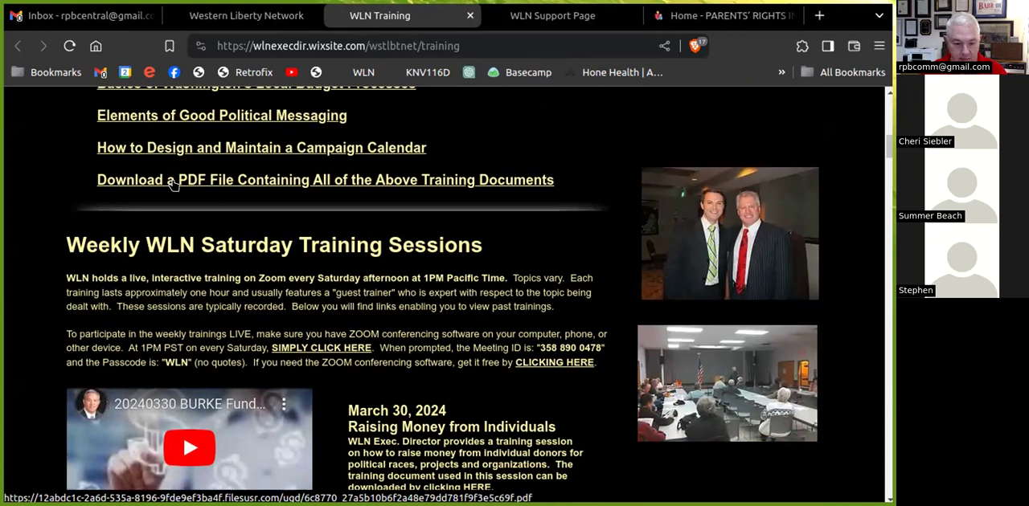
# Scroll the session videos to September 30th, 2023 and open the Building Your Campaign Team companion document.
pyautogui.scroll(-3)
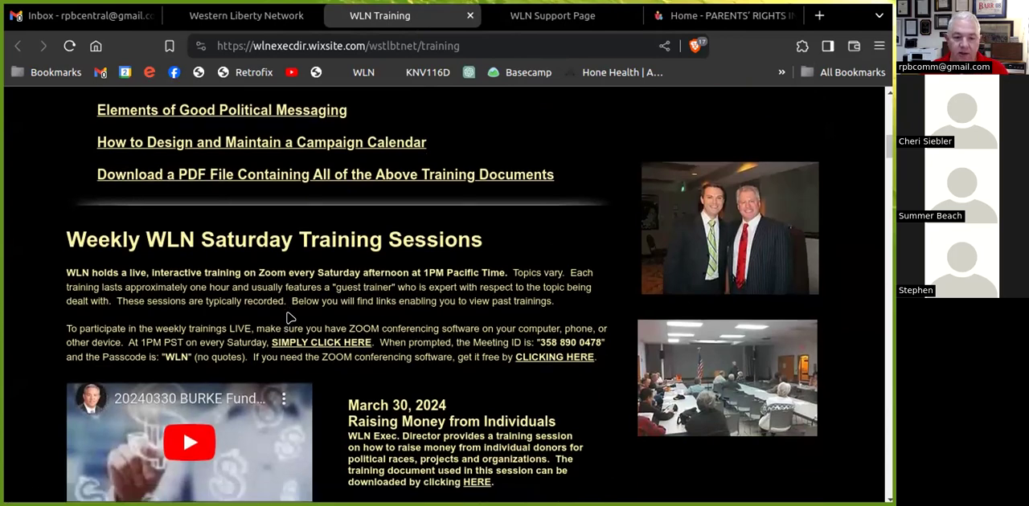
pyautogui.scroll(-3)
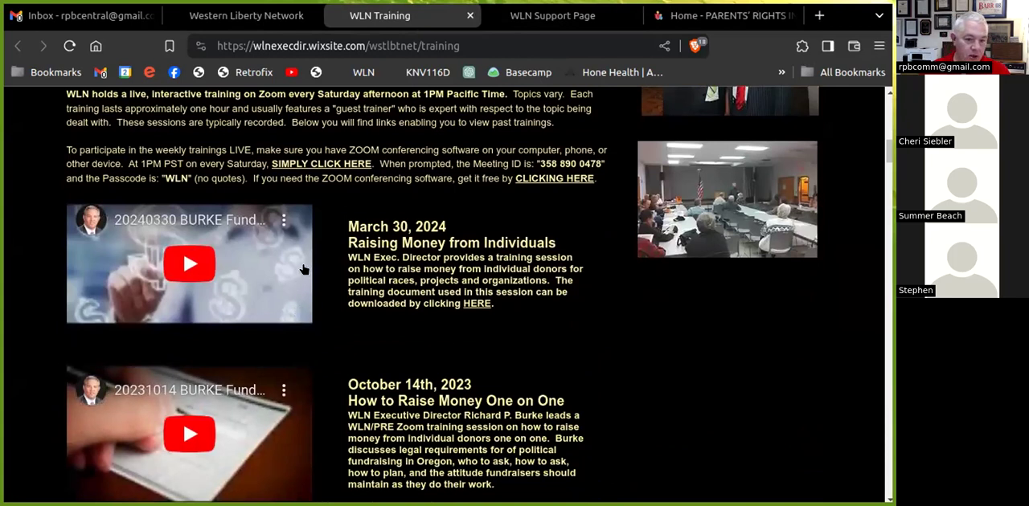
pyautogui.moveTo(256, 296)
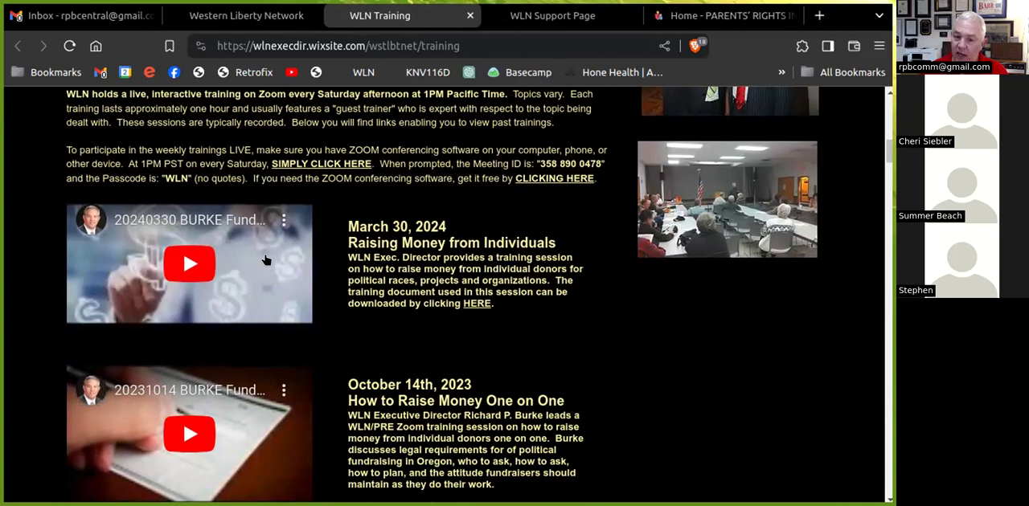
pyautogui.scroll(-3)
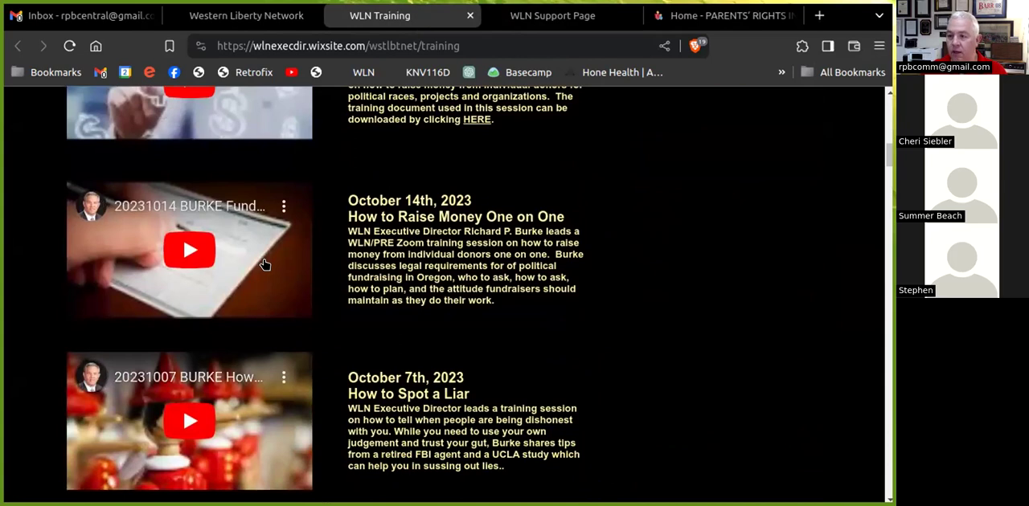
pyautogui.moveTo(277, 265)
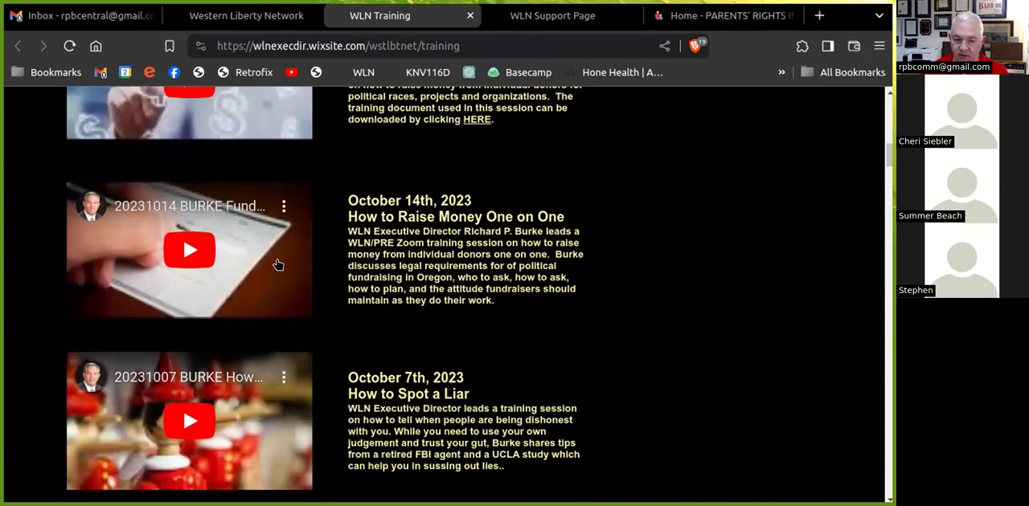
pyautogui.scroll(-3)
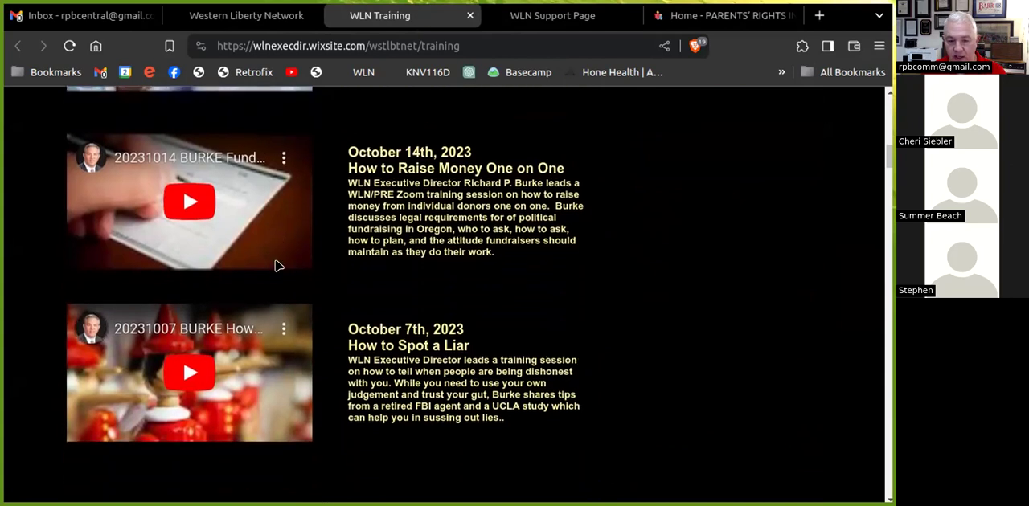
pyautogui.scroll(-3)
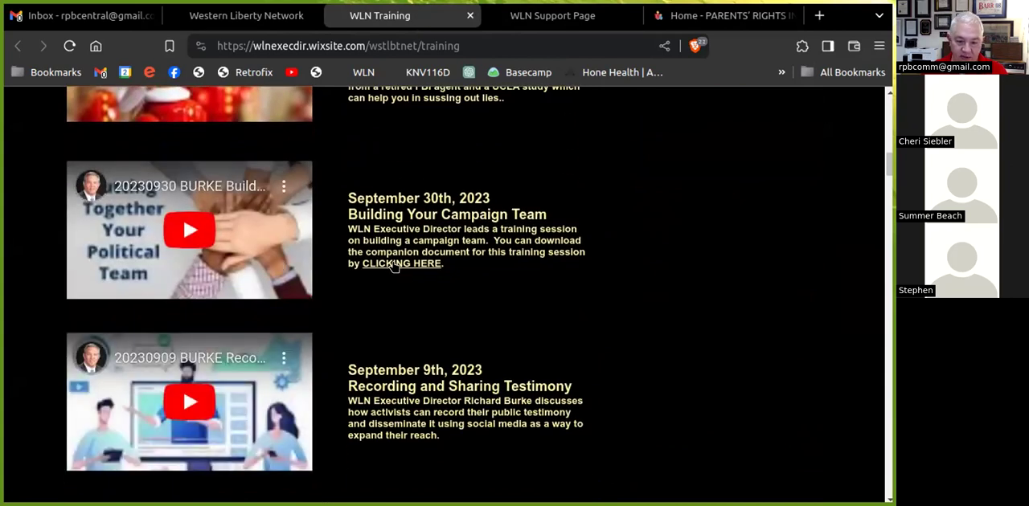
pyautogui.moveTo(401, 263)
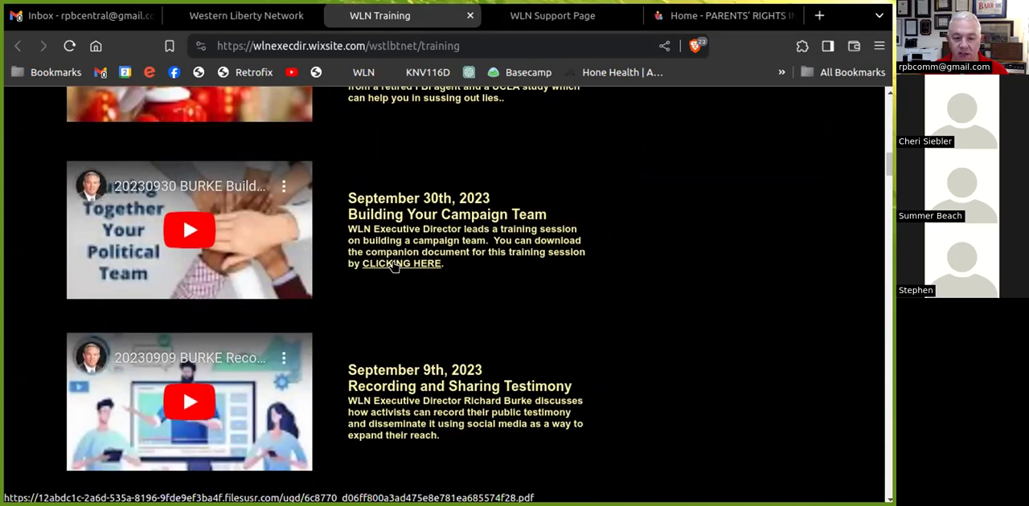
pyautogui.click(401, 263)
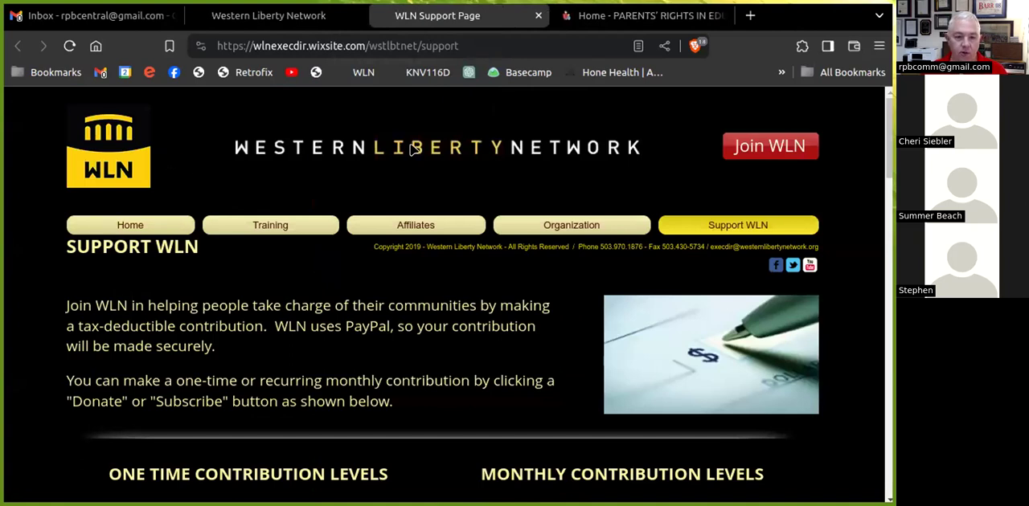
# Scroll down the WLN Support page to review its one-time and monthly contribution tiers.
pyautogui.scroll(-3)
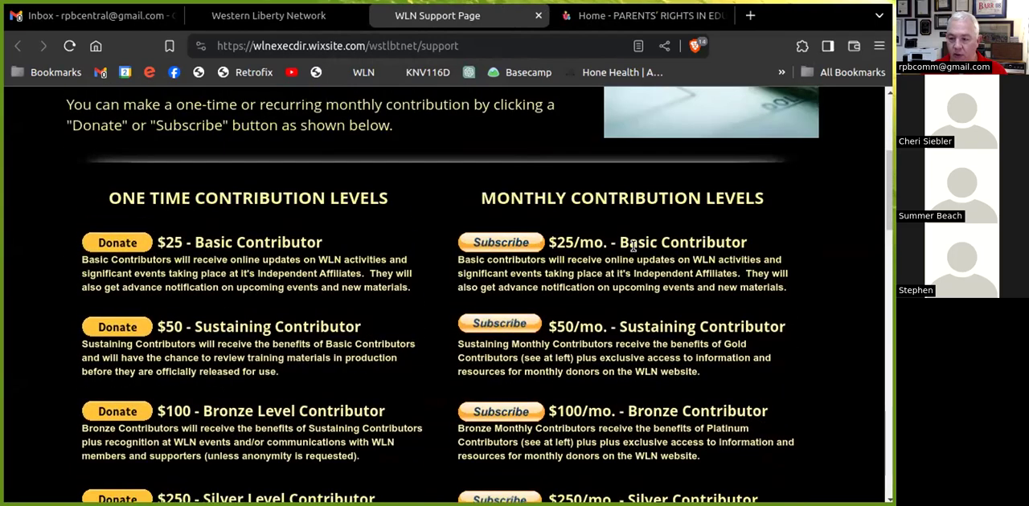
pyautogui.scroll(-3)
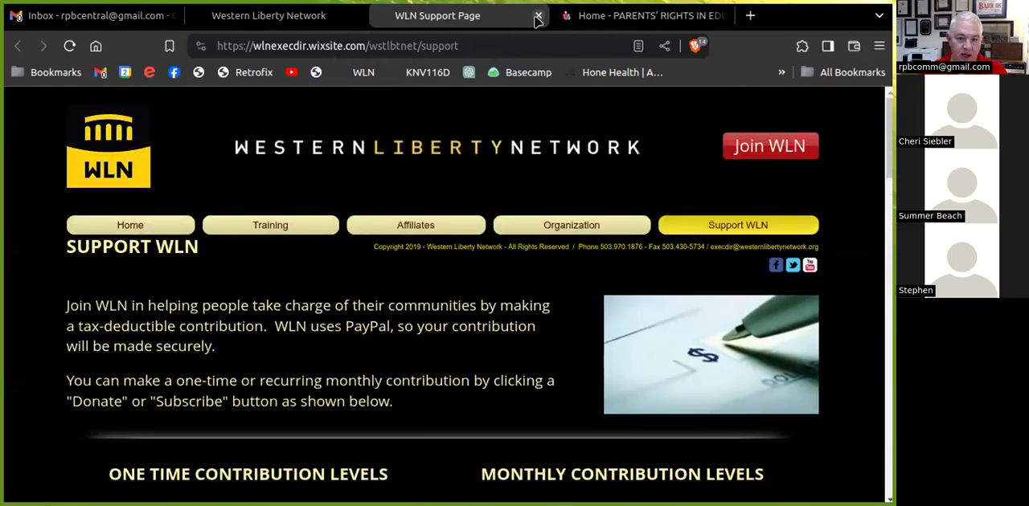
pyautogui.moveTo(437, 15)
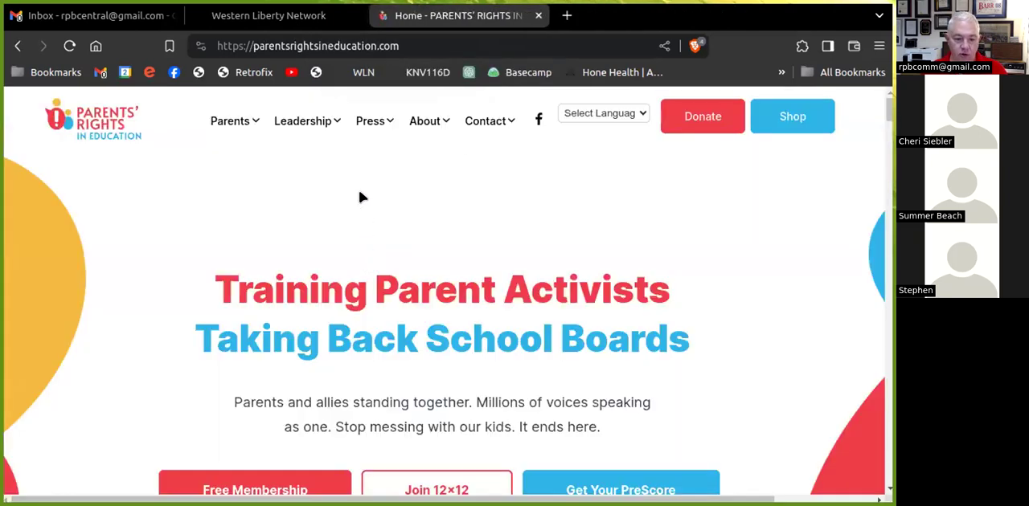
pyautogui.moveTo(374, 187)
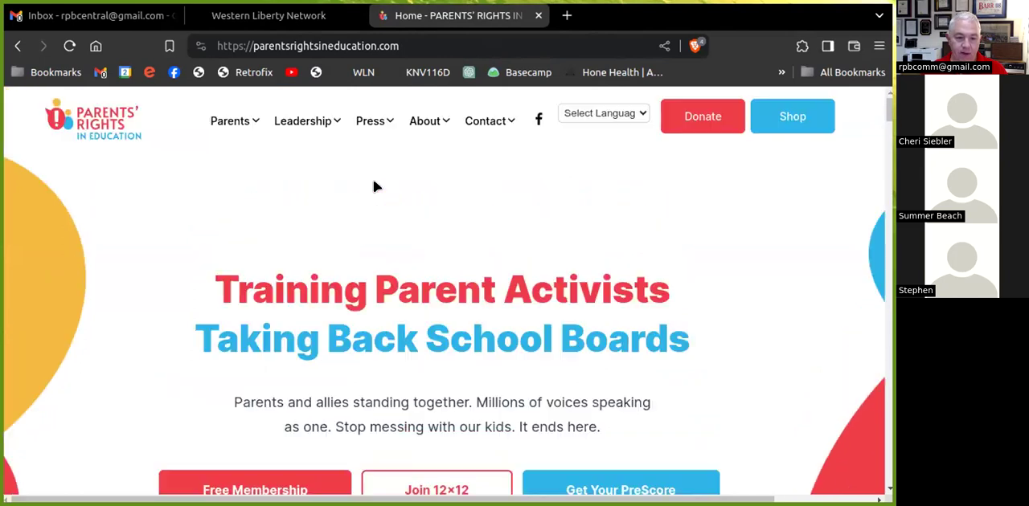
pyautogui.click(370, 121)
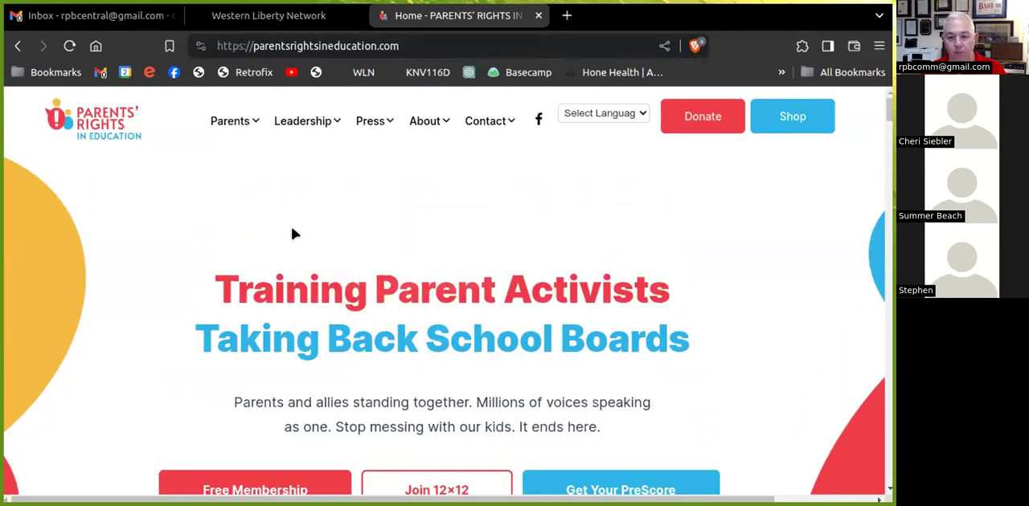
pyautogui.scroll(-3)
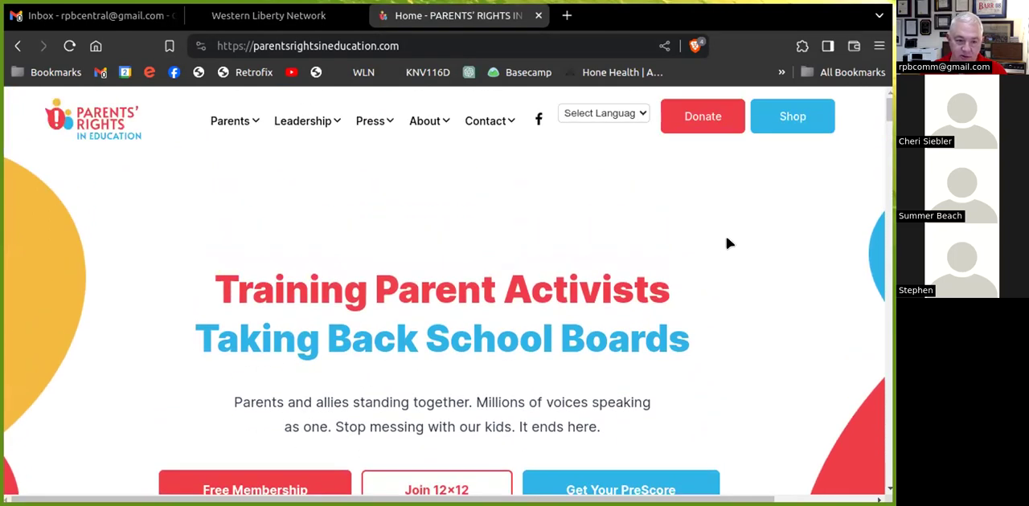
pyautogui.moveTo(615, 184)
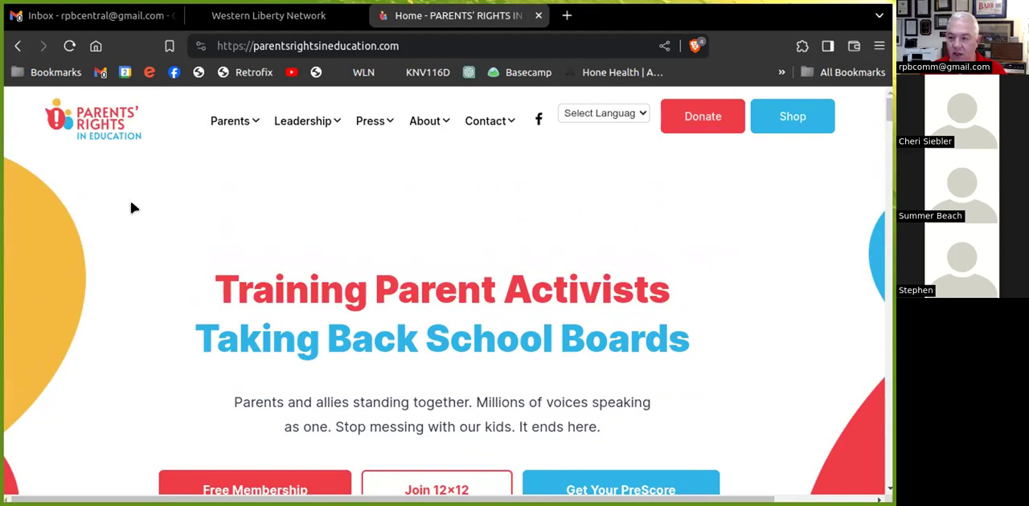
pyautogui.moveTo(135, 211)
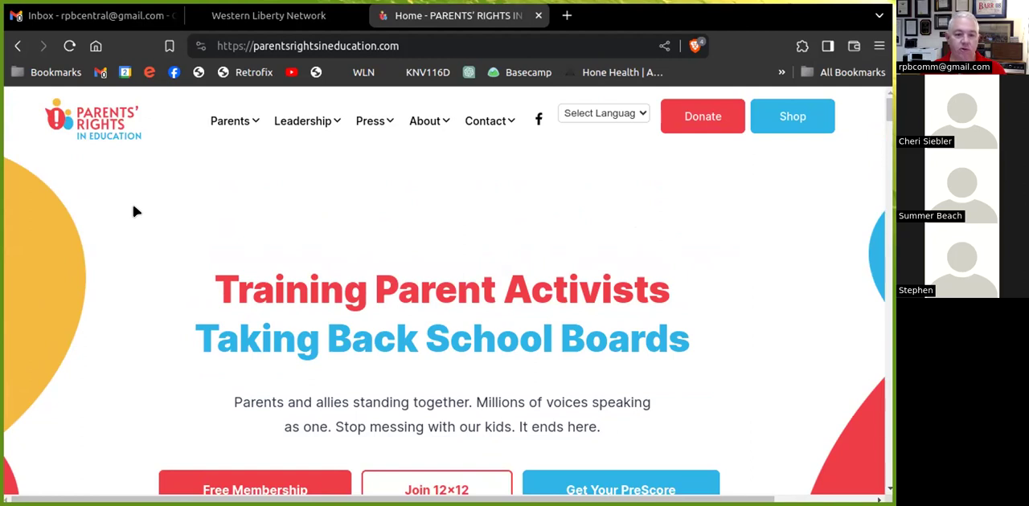
pyautogui.moveTo(185, 197)
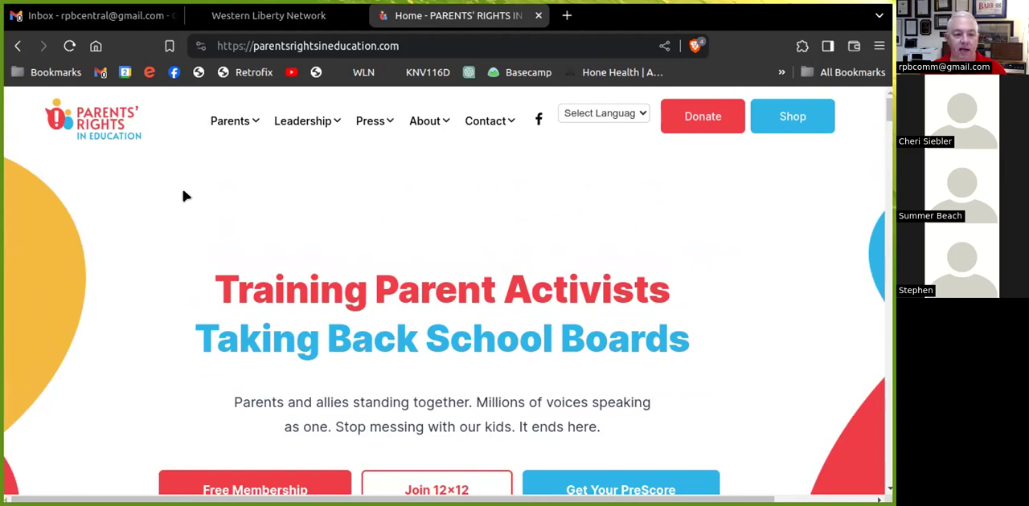
pyautogui.moveTo(178, 212)
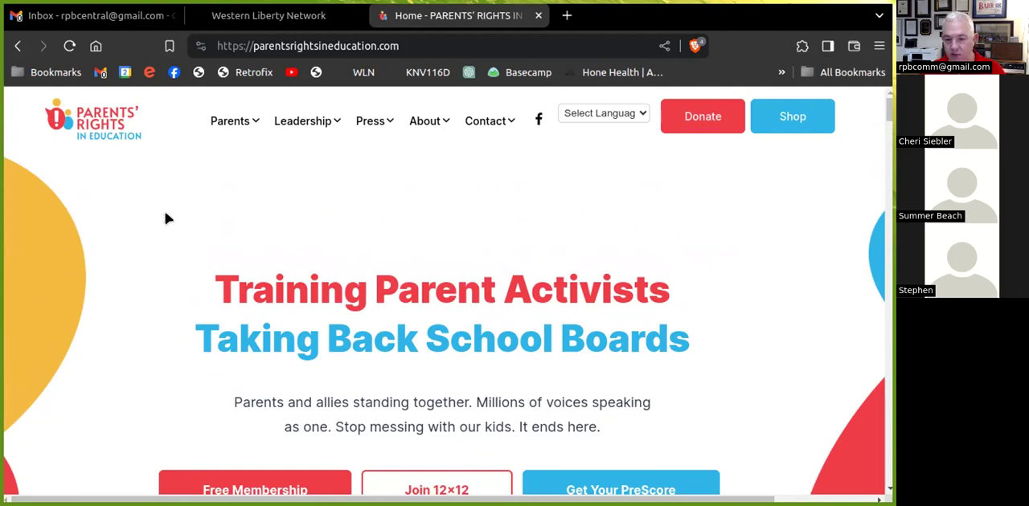
pyautogui.moveTo(179, 207)
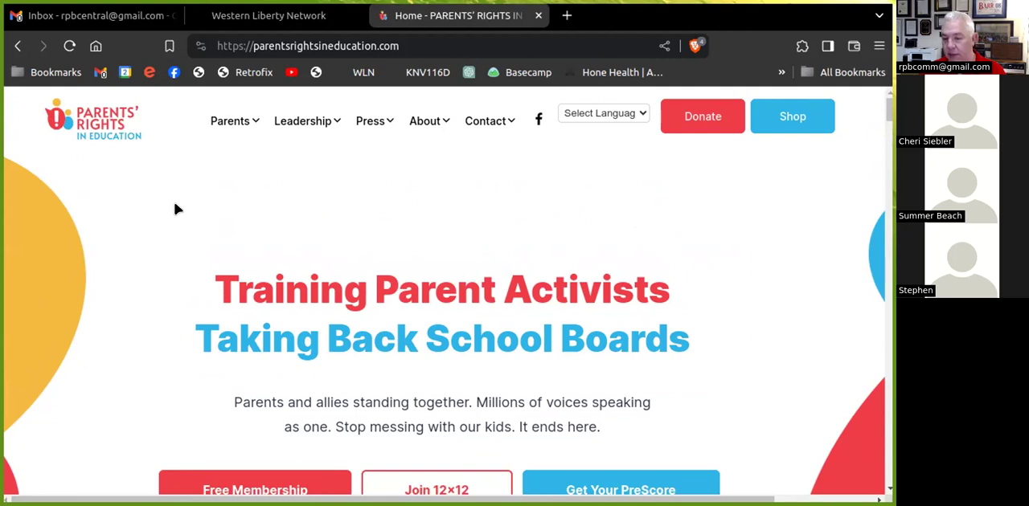
pyautogui.moveTo(576, 33)
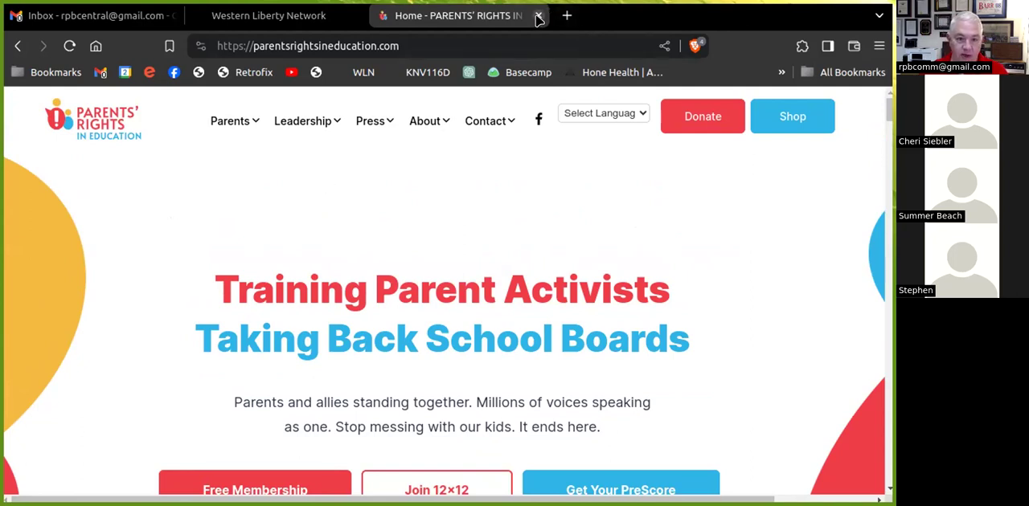
pyautogui.moveTo(458, 15)
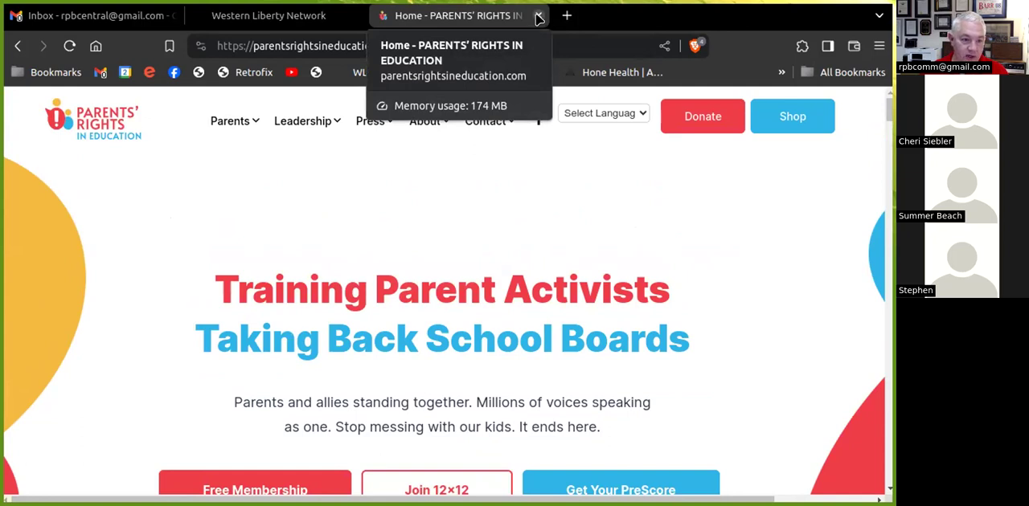
pyautogui.click(269, 16)
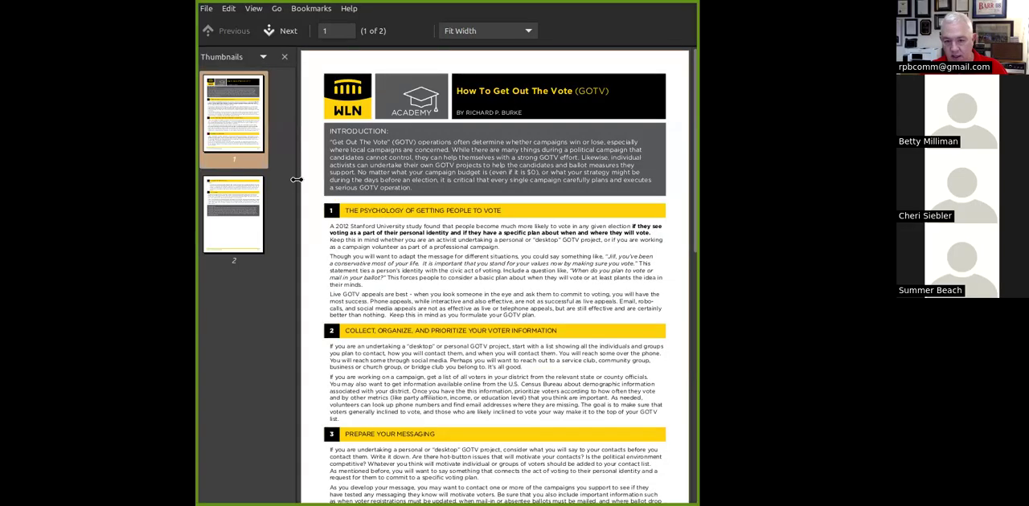
pyautogui.moveTo(351, 223)
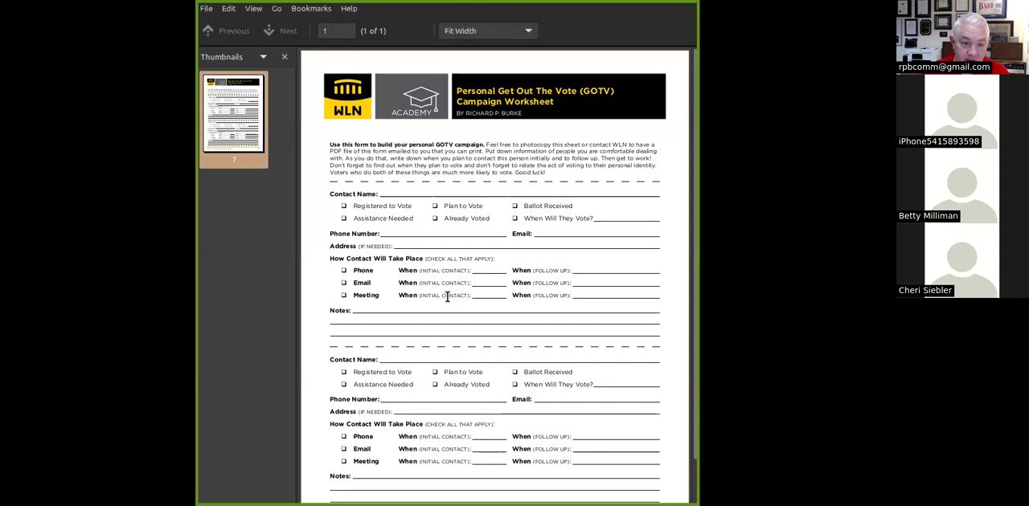
pyautogui.moveTo(370, 245)
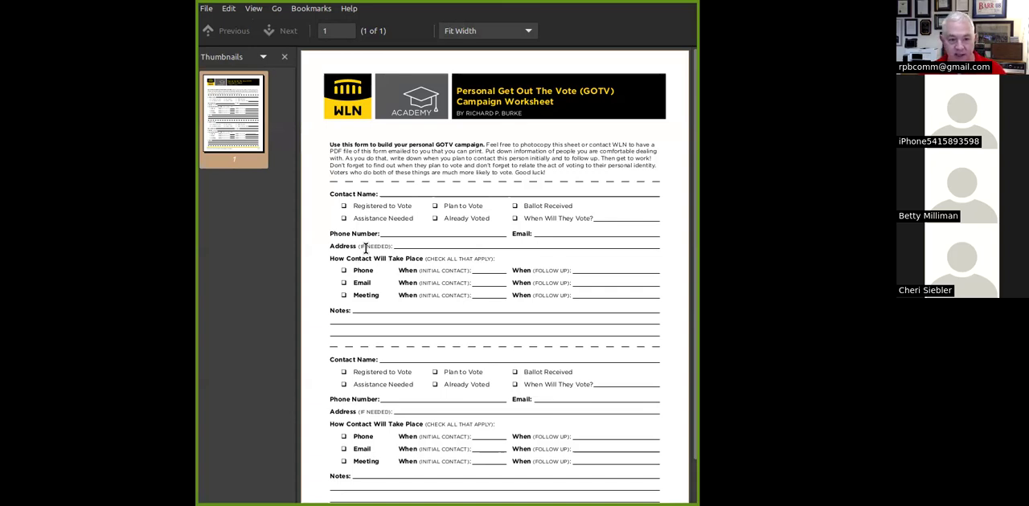
pyautogui.moveTo(371, 217)
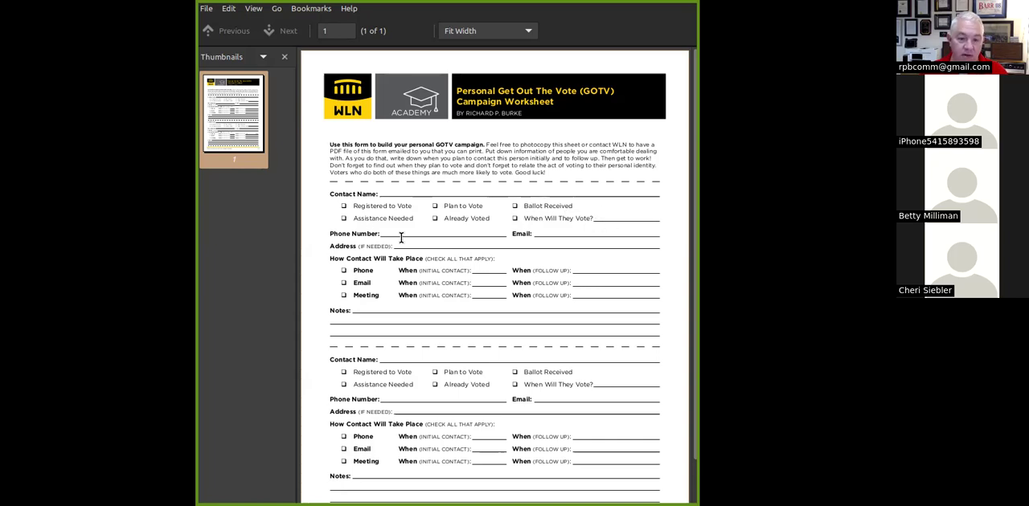
pyautogui.moveTo(479, 253)
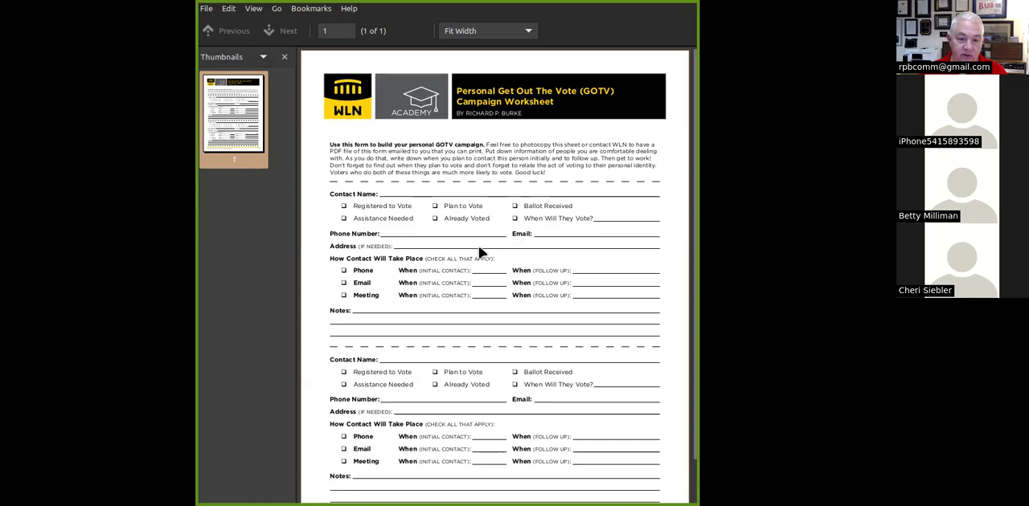
pyautogui.moveTo(394, 201)
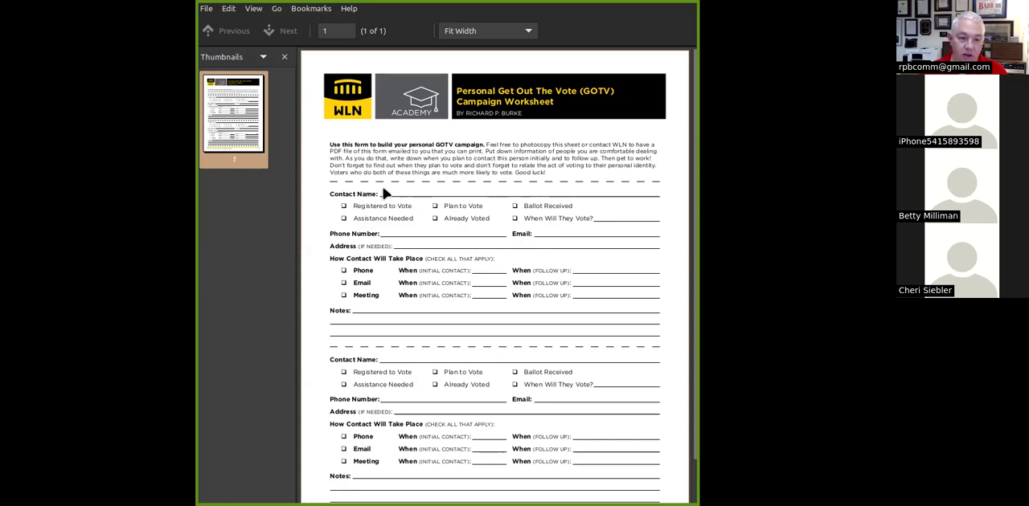
pyautogui.moveTo(602, 164)
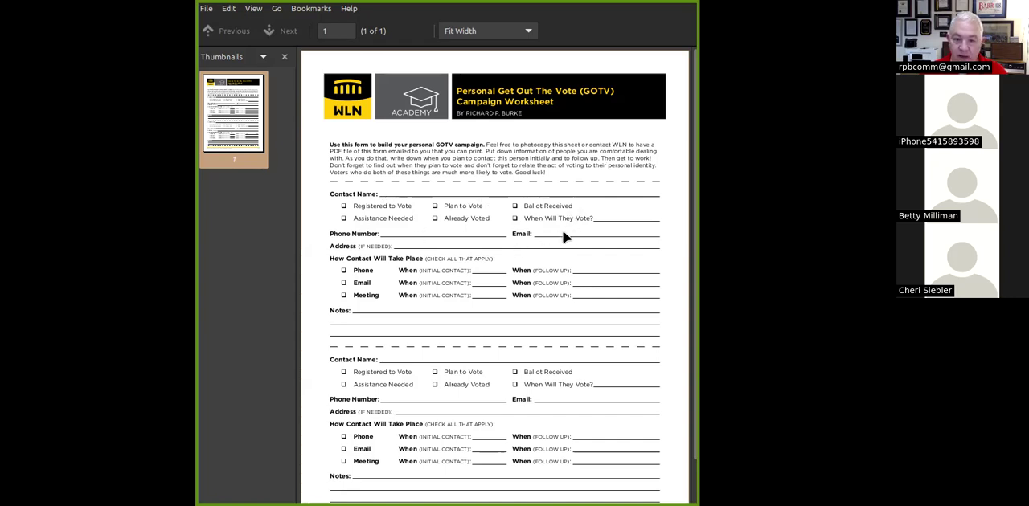
pyautogui.moveTo(404, 372)
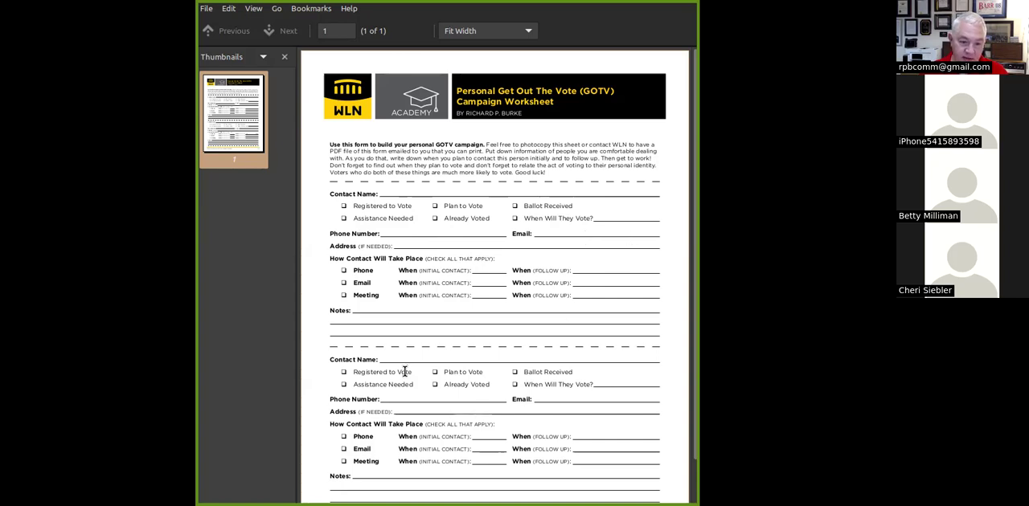
pyautogui.moveTo(560, 360)
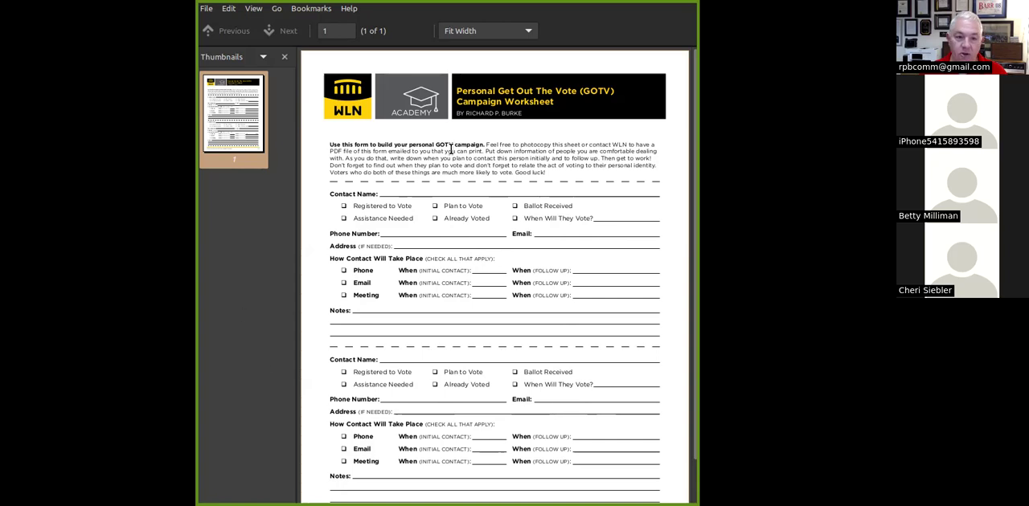
pyautogui.moveTo(508, 433)
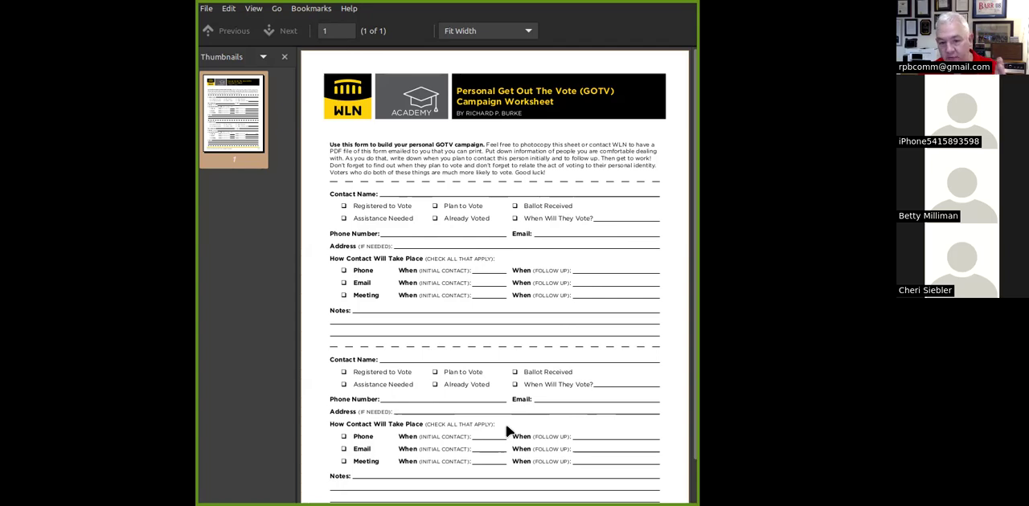
pyautogui.moveTo(423, 210)
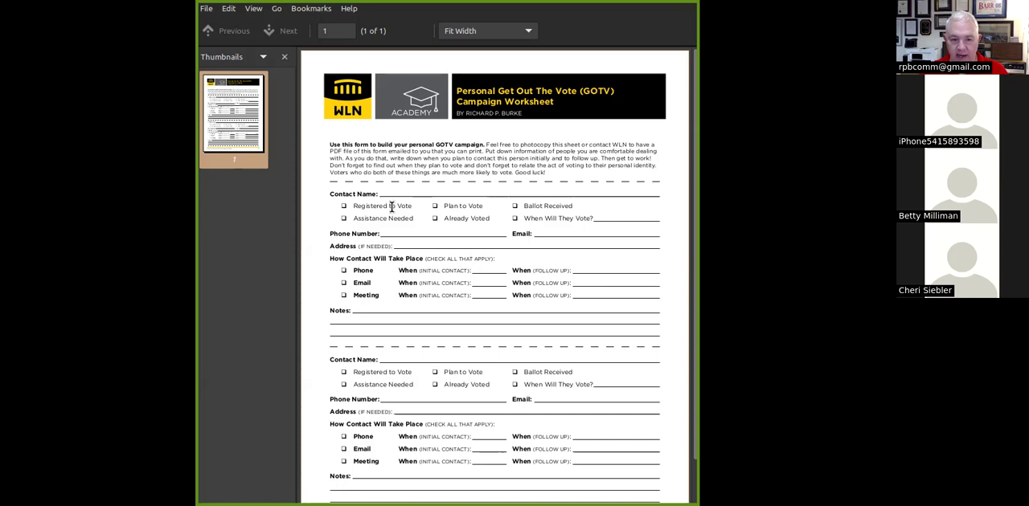
pyautogui.moveTo(418, 214)
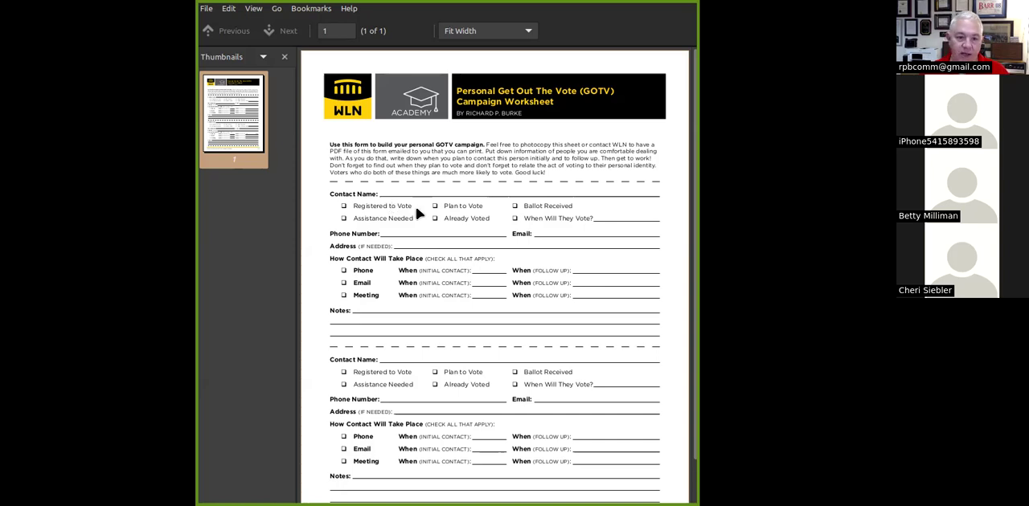
pyautogui.moveTo(400, 220)
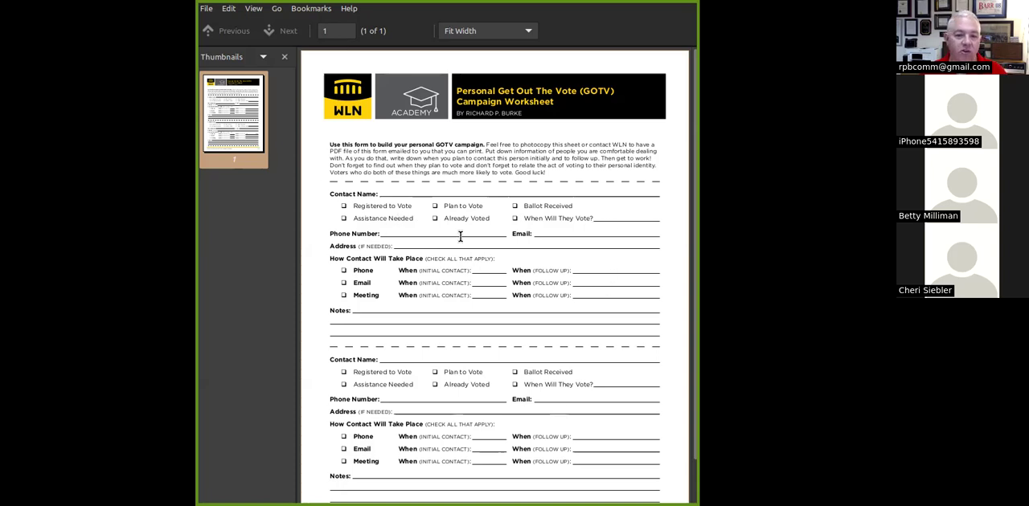
pyautogui.moveTo(411, 269)
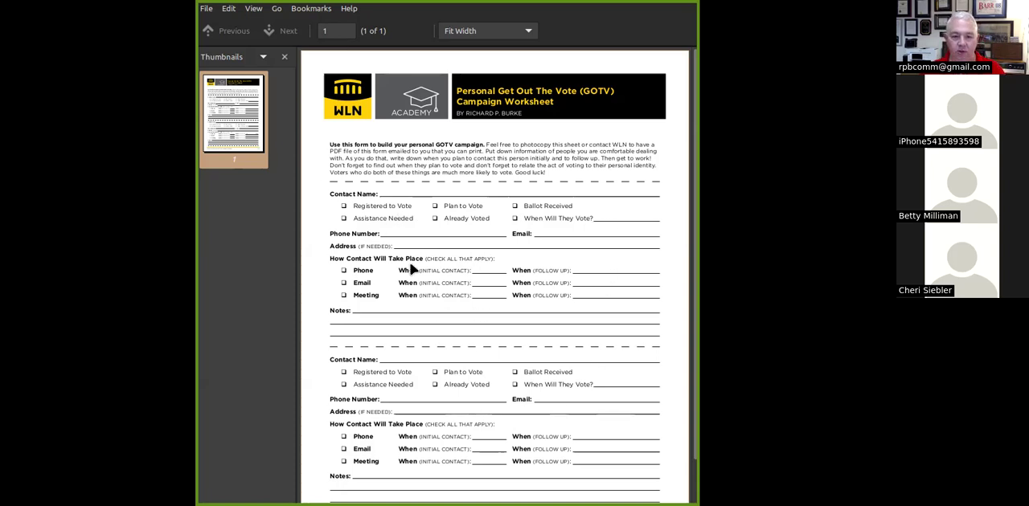
pyautogui.moveTo(408, 231)
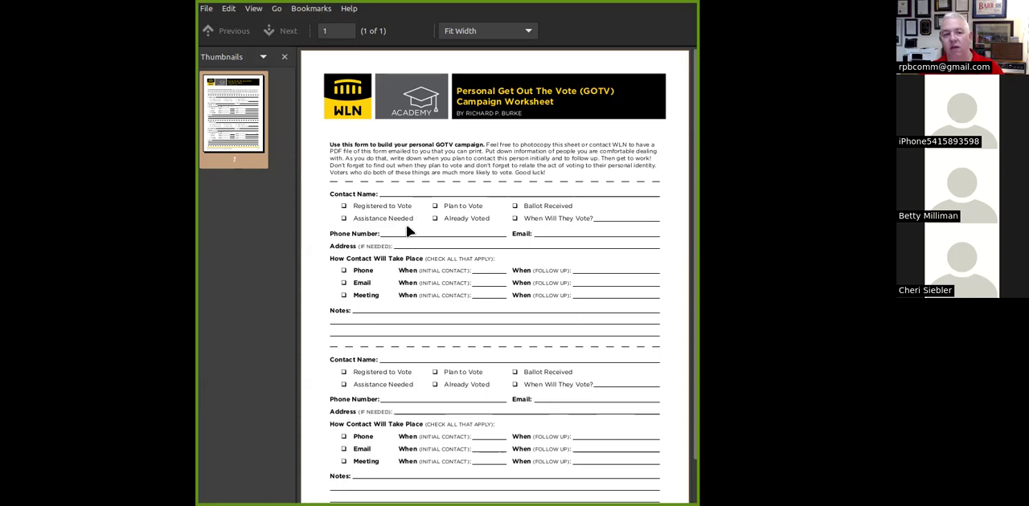
pyautogui.moveTo(419, 265)
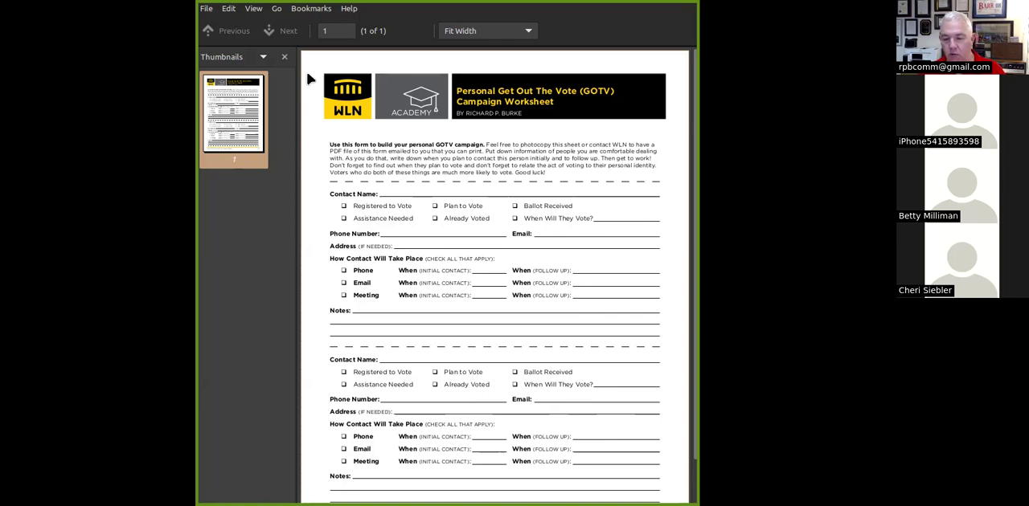
pyautogui.moveTo(436, 271)
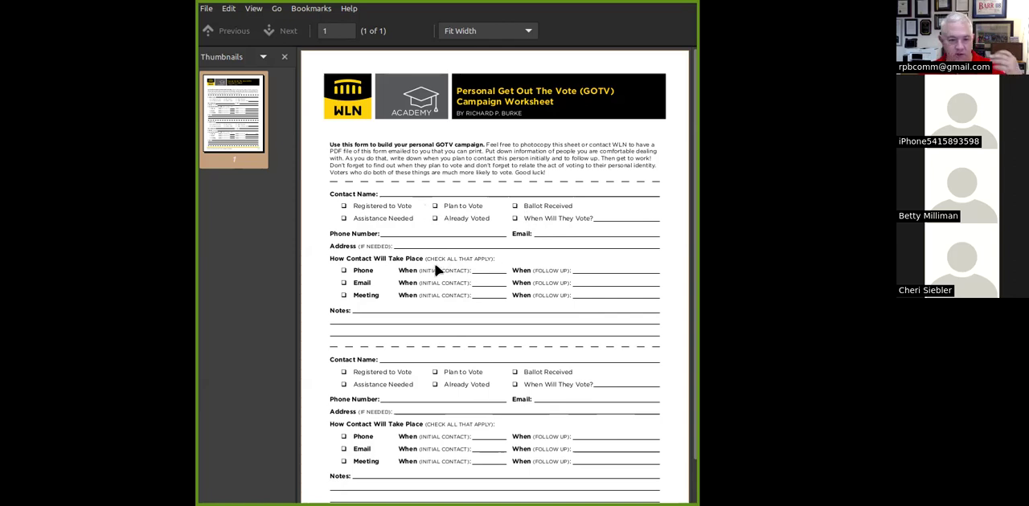
pyautogui.moveTo(428, 196)
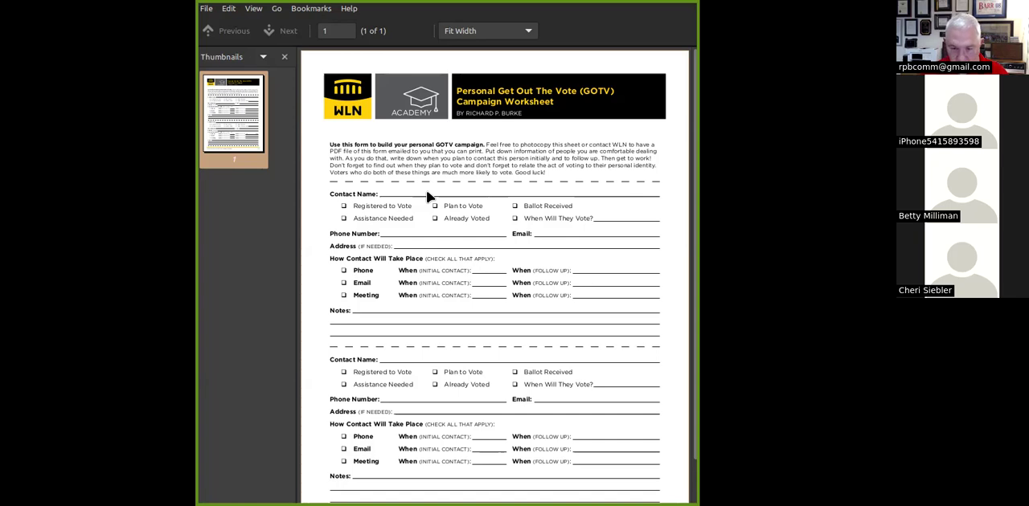
pyautogui.moveTo(423, 282)
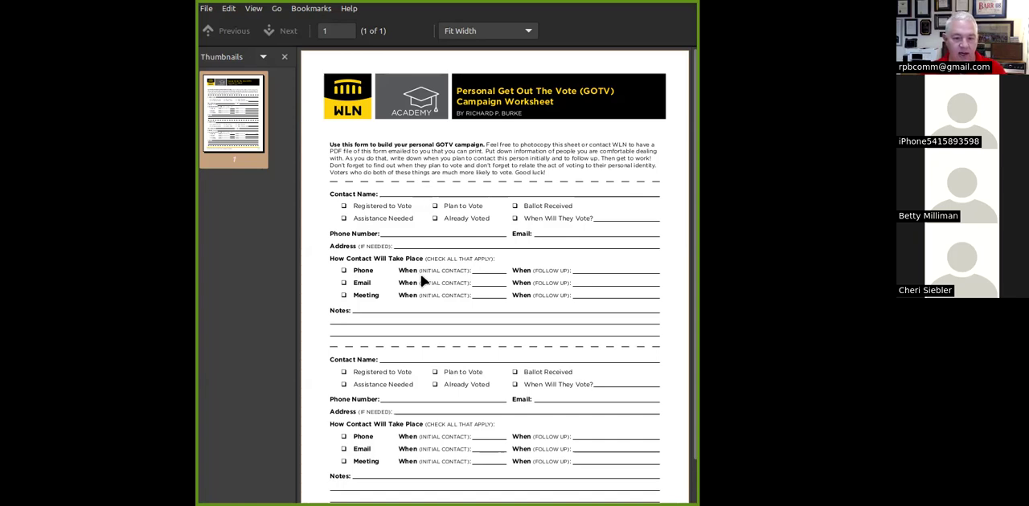
pyautogui.moveTo(396, 292)
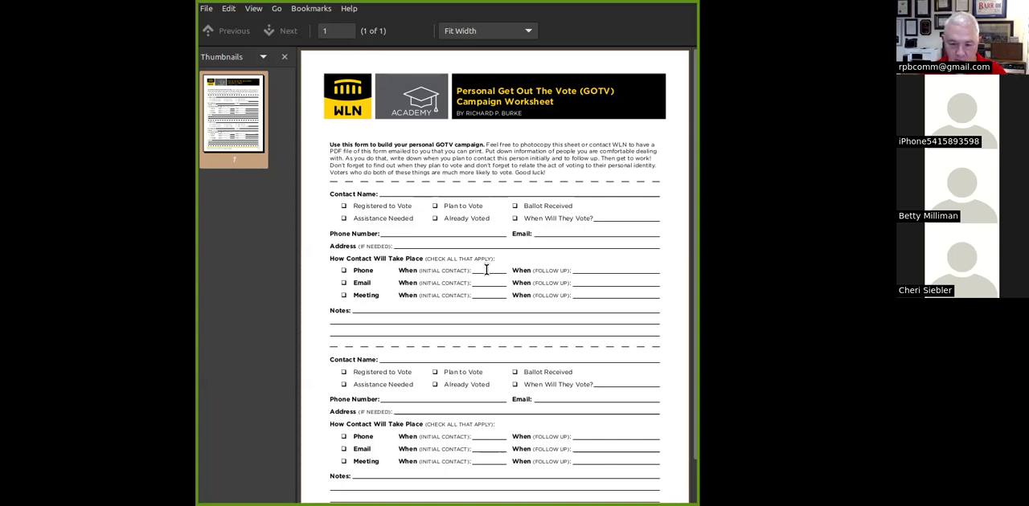
pyautogui.moveTo(593, 273)
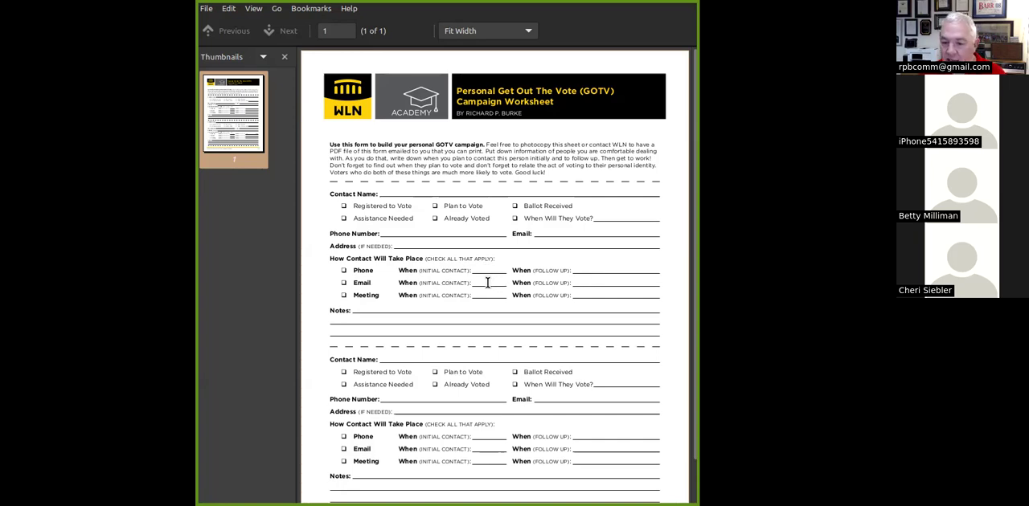
pyautogui.moveTo(599, 287)
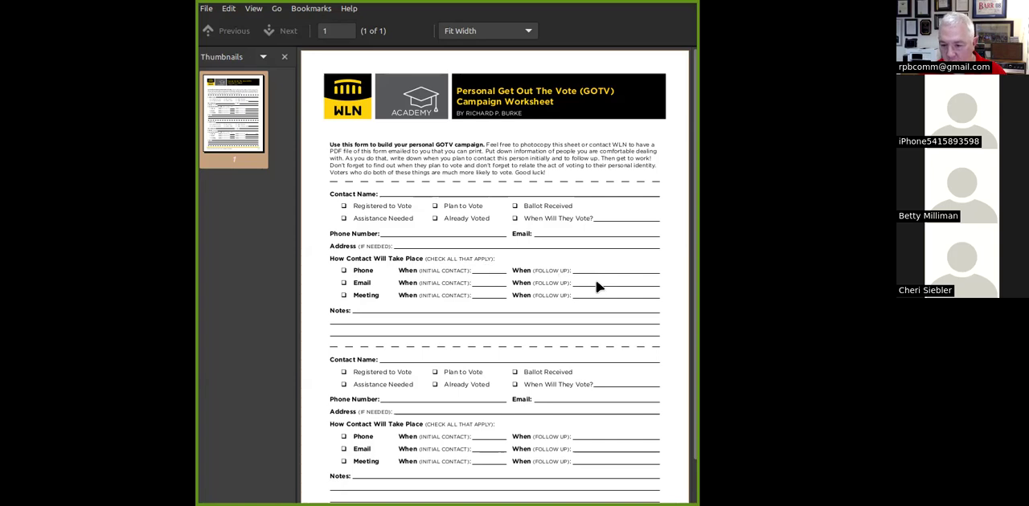
pyautogui.moveTo(584, 285)
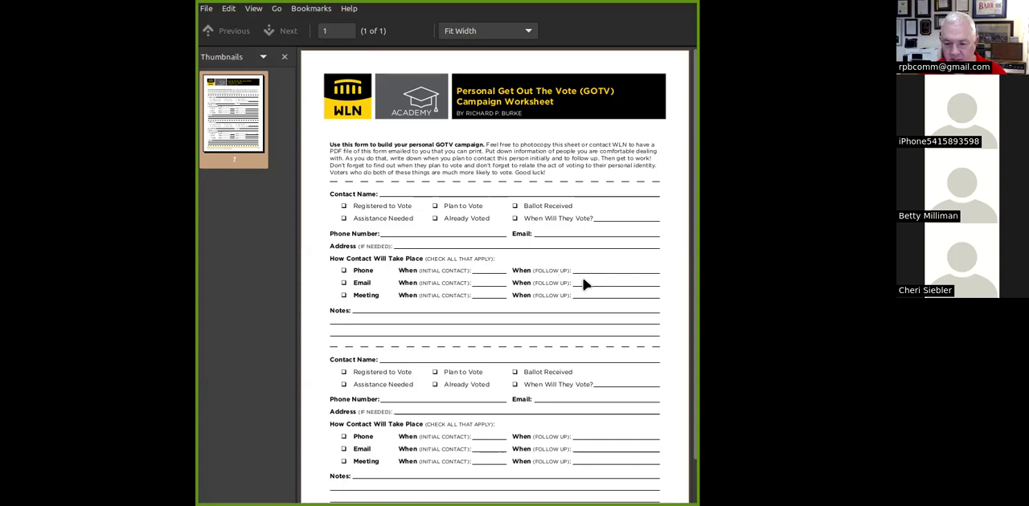
pyautogui.moveTo(485, 293)
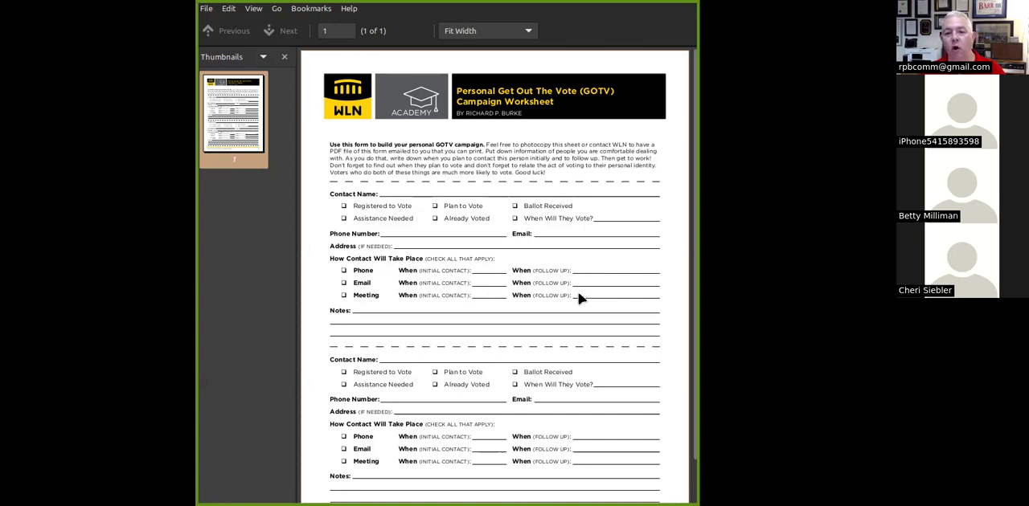
pyautogui.moveTo(580, 285)
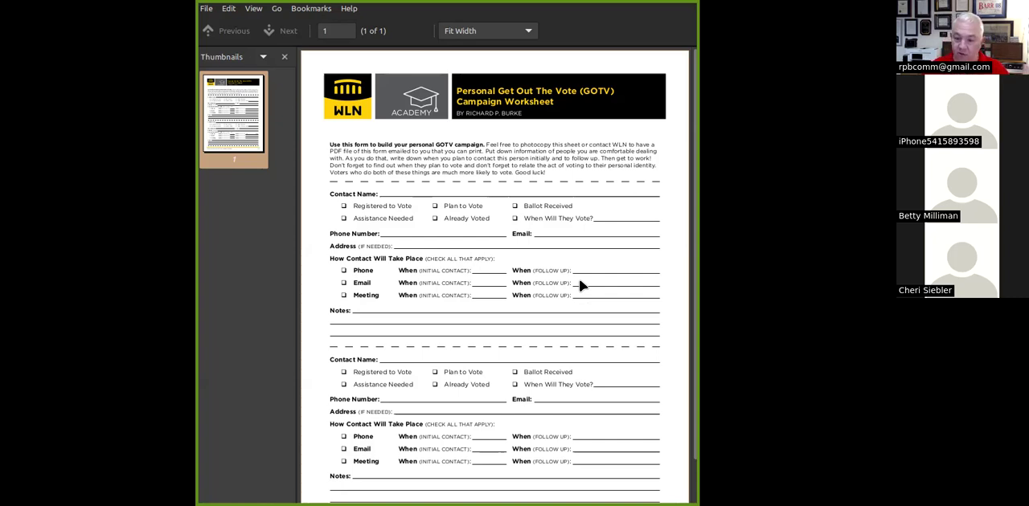
pyautogui.moveTo(540, 295)
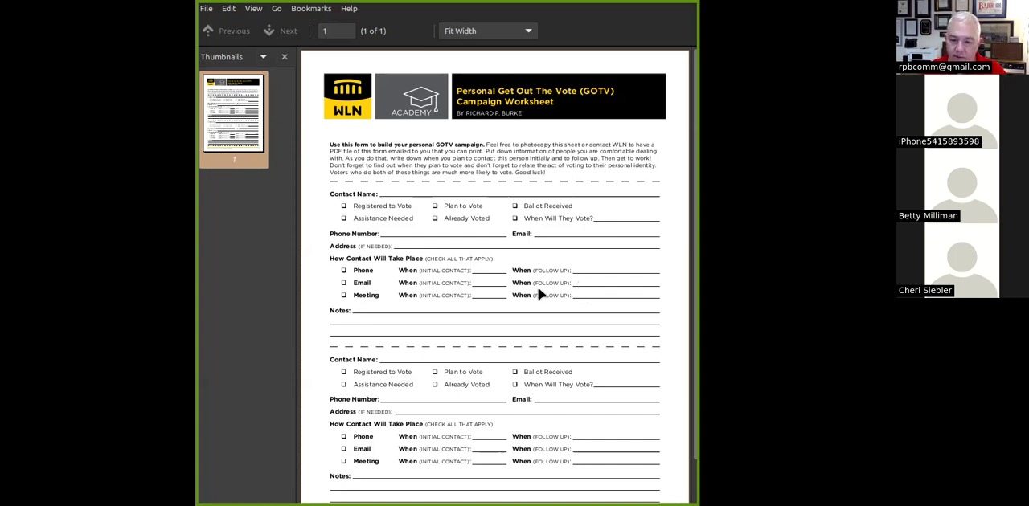
pyautogui.moveTo(360, 314)
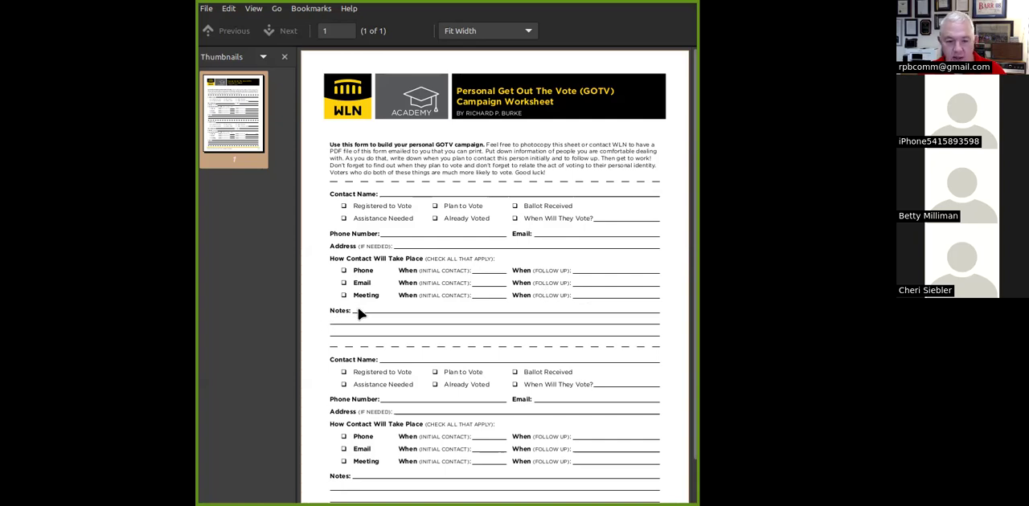
pyautogui.moveTo(434, 316)
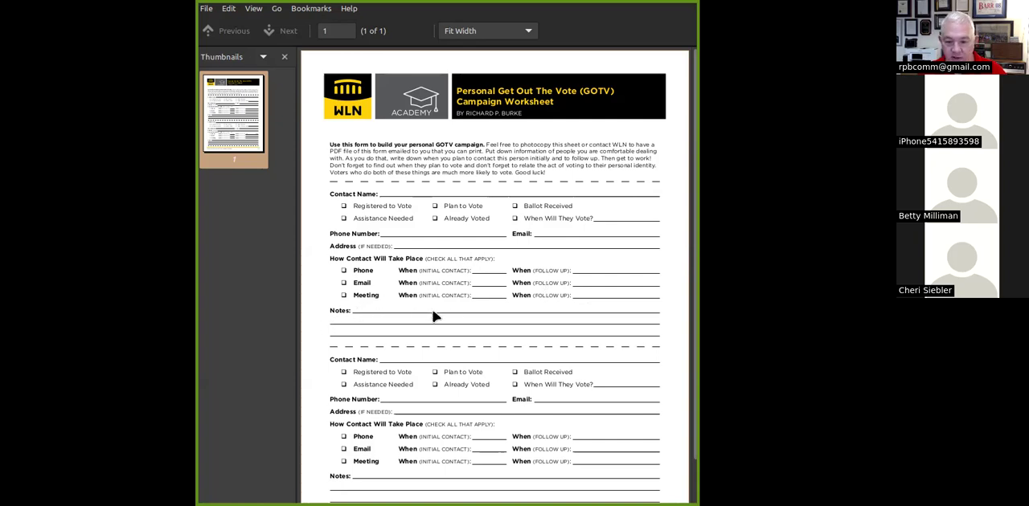
pyautogui.moveTo(680, 327)
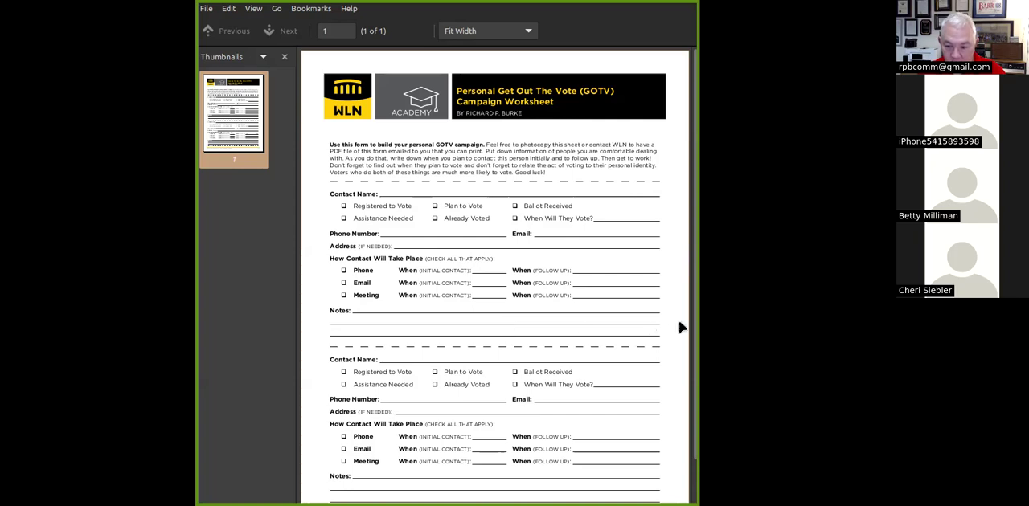
pyautogui.moveTo(478, 281)
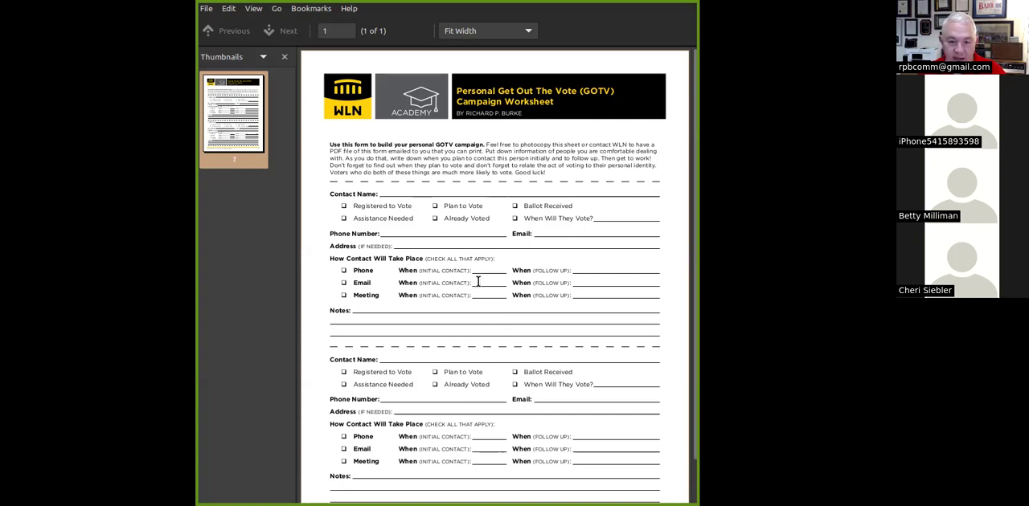